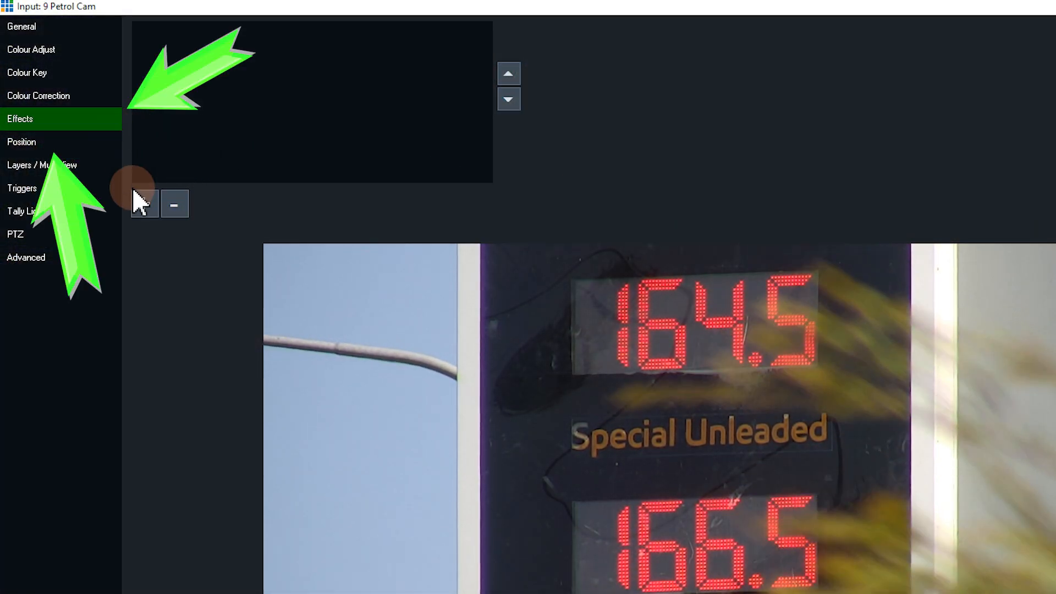
Open the input settings window for input 7, the AIDA PTZ camera.
{"action": "left_click", "coordinate": [143, 204]}
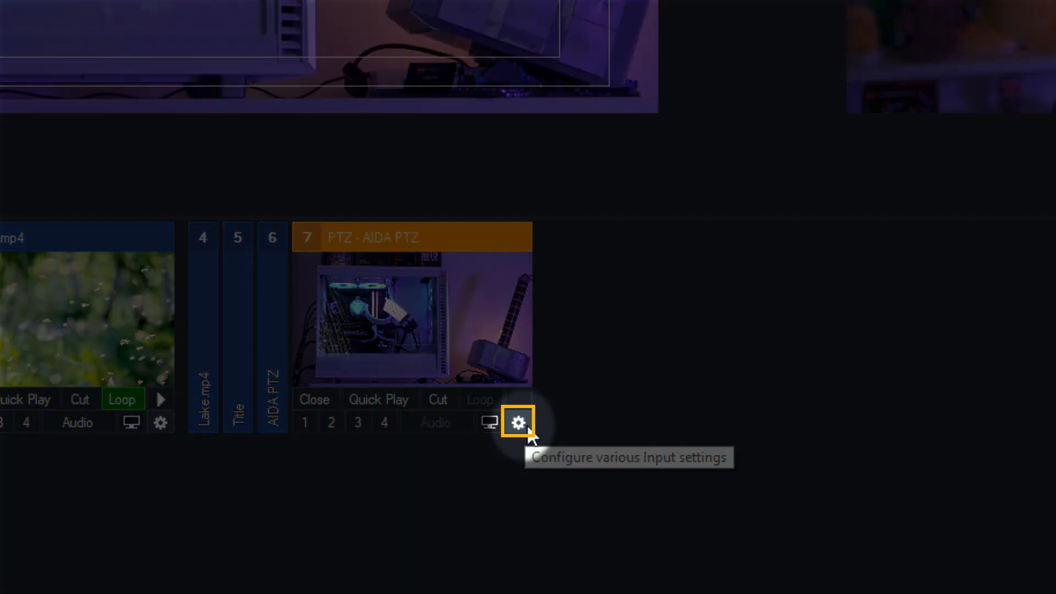
{"action": "left_click", "coordinate": [517, 422]}
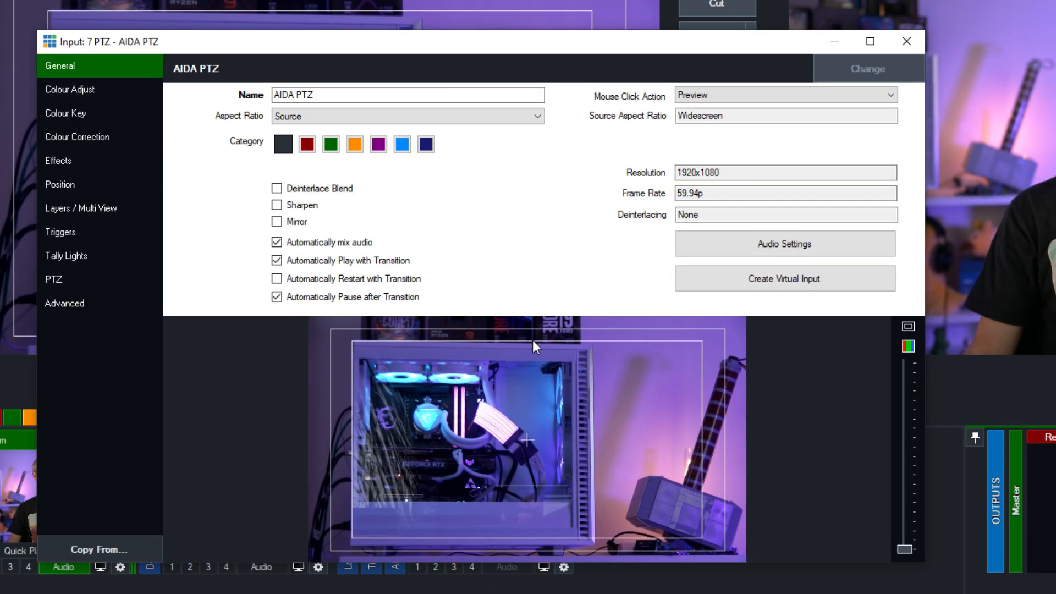
Add a Gaussian Blur effect at strength 0.53 to the AIDA PTZ input.
{"action": "left_click", "coordinate": [58, 160]}
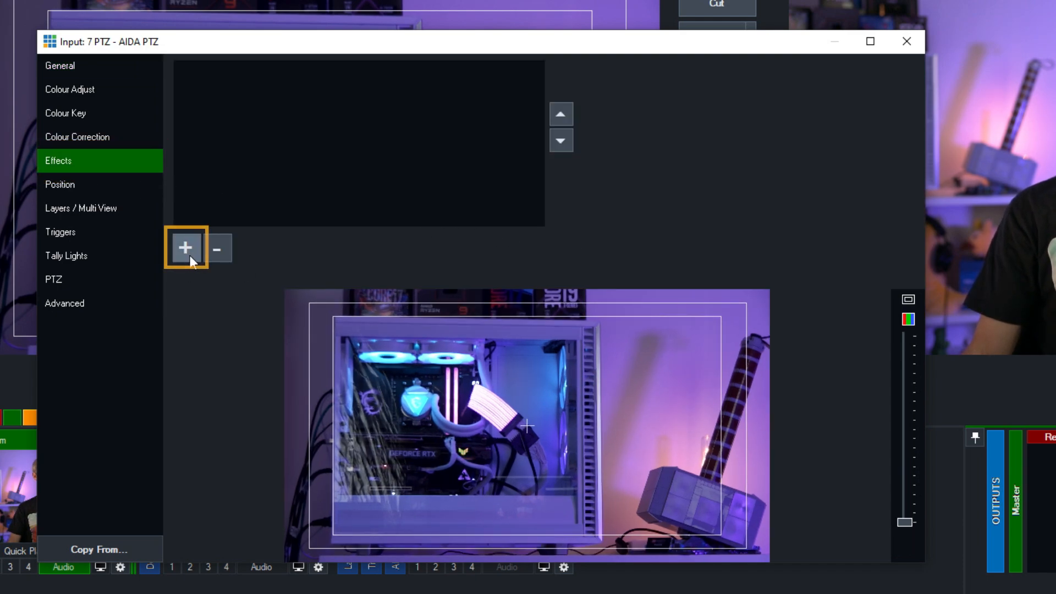
{"action": "left_click", "coordinate": [186, 249]}
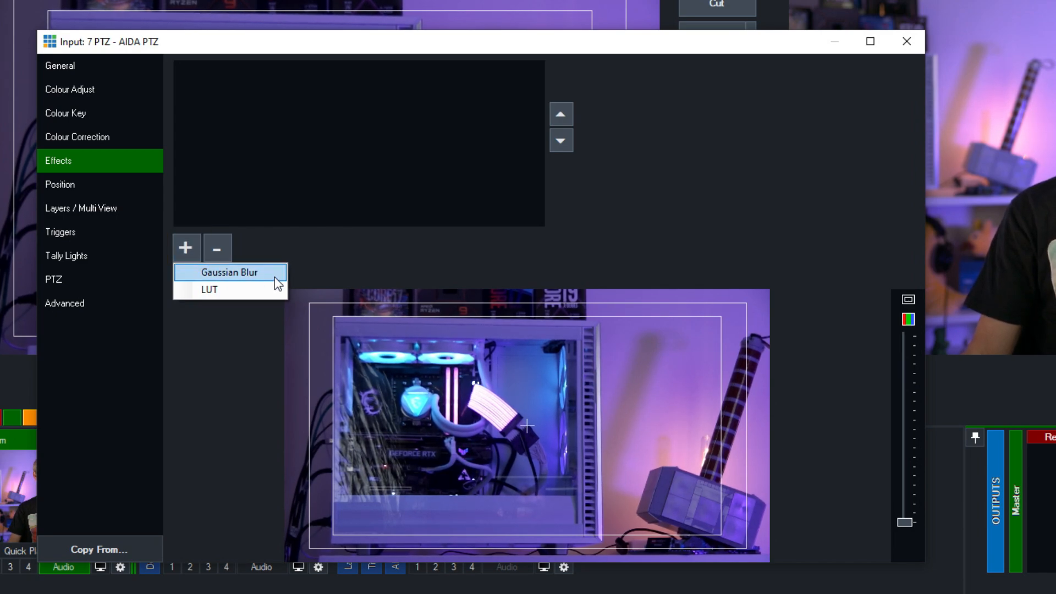
{"action": "left_click", "coordinate": [230, 273]}
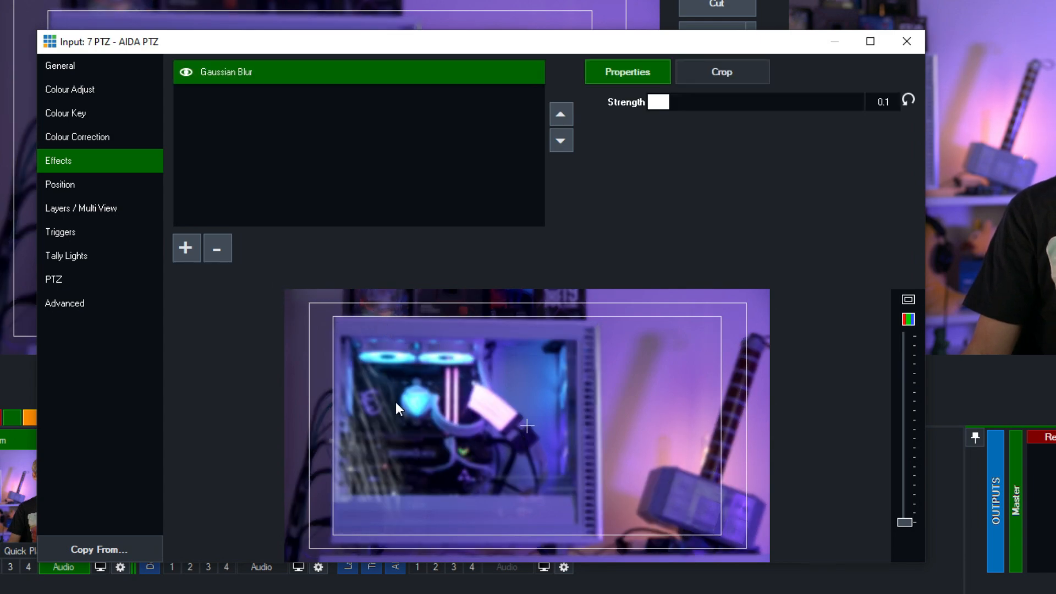
{"action": "mouse_move", "coordinate": [733, 169]}
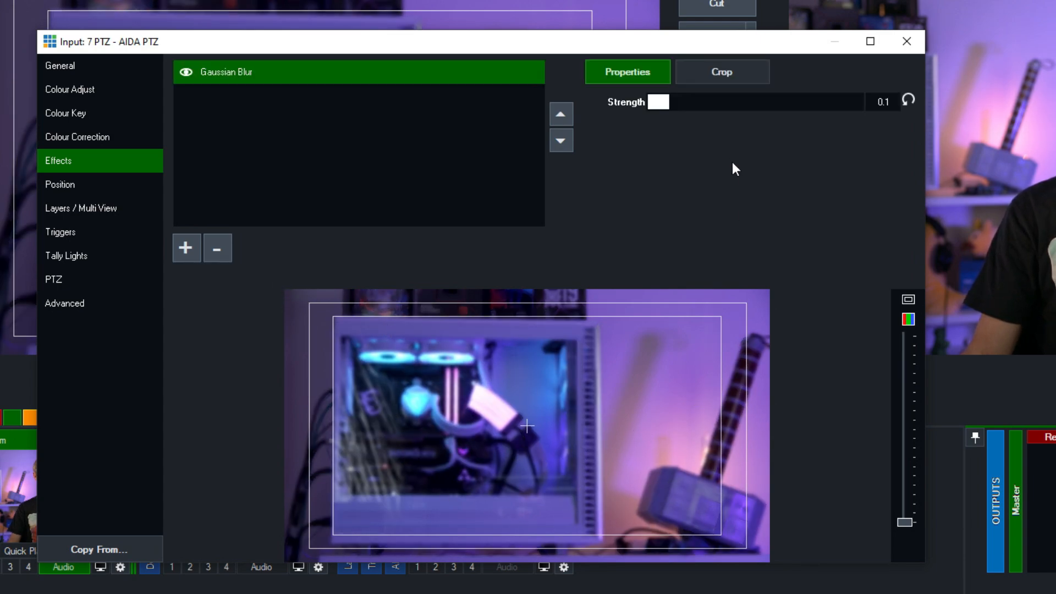
{"action": "mouse_move", "coordinate": [672, 103]}
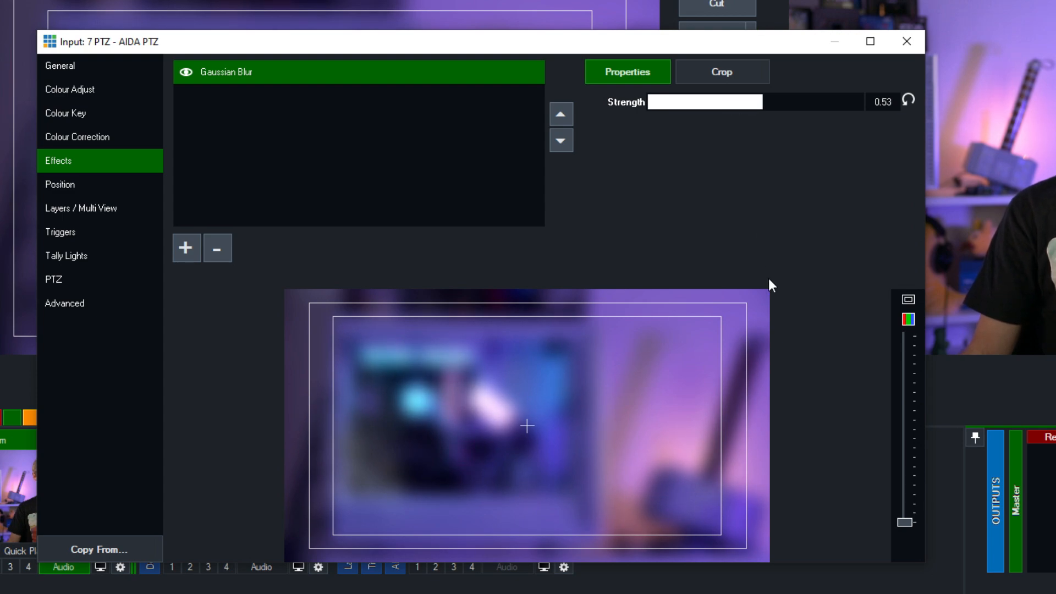
{"action": "mouse_move", "coordinate": [748, 278]}
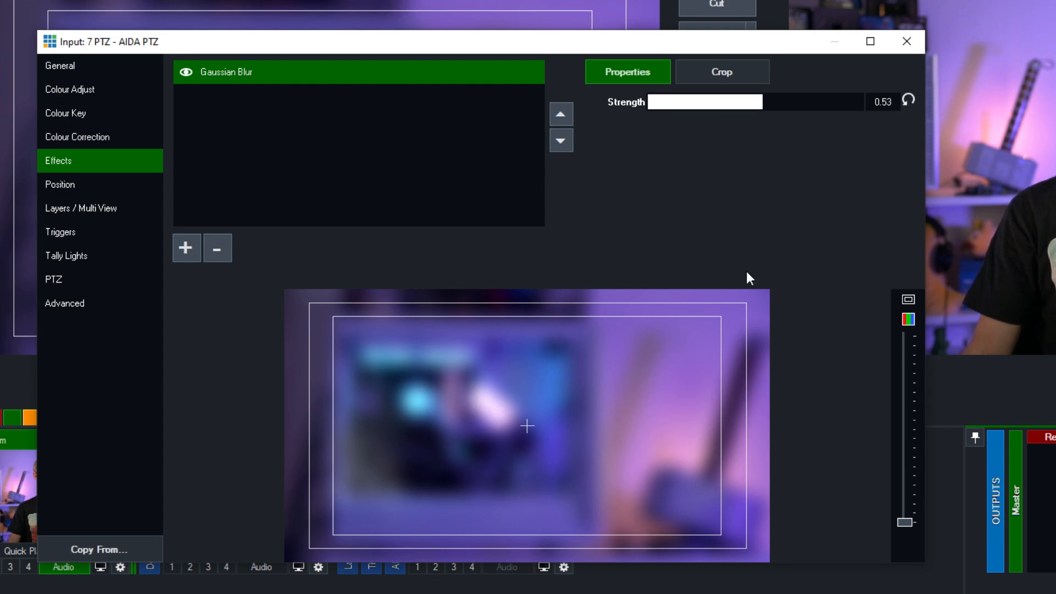
Crop the blur to X1 688, Y1 337, X2 947, Y2 638 and rename it pOWER!
{"action": "left_click", "coordinate": [720, 71]}
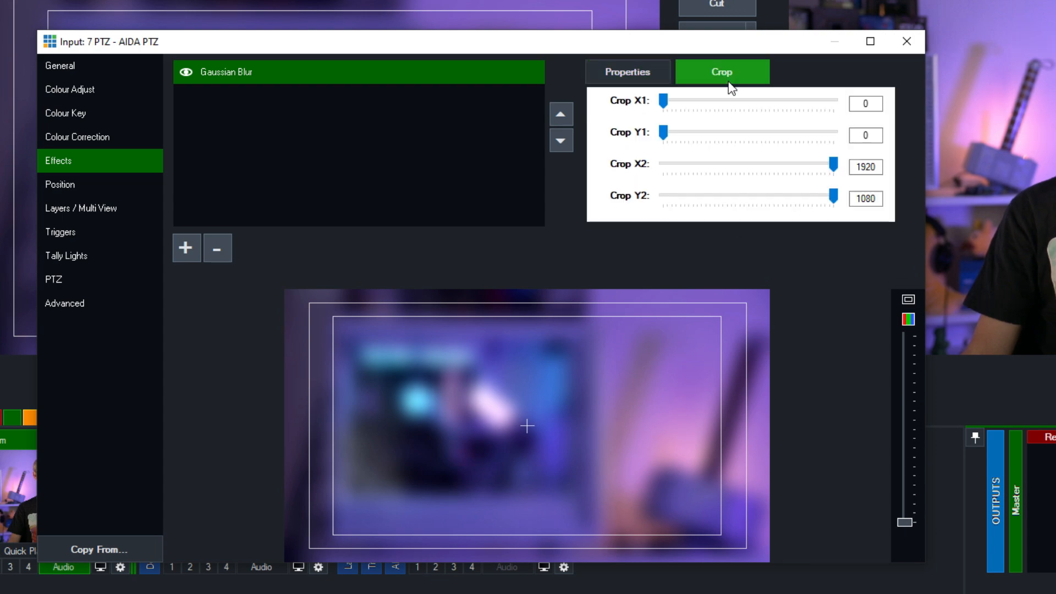
{"action": "mouse_move", "coordinate": [667, 108]}
{"action": "type", "text": "p"}
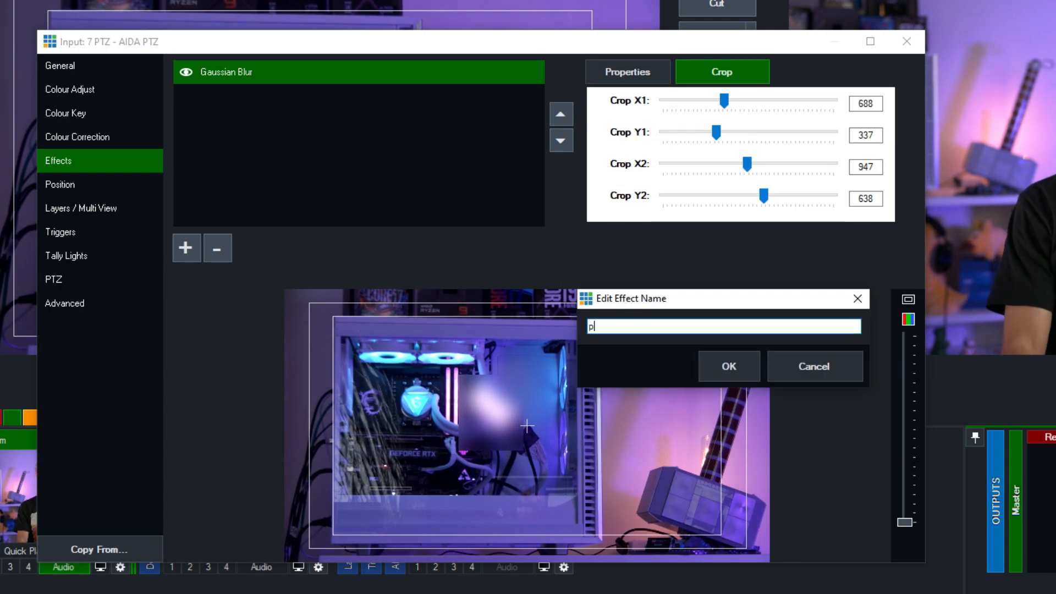
{"action": "type", "text": "OWER!"}
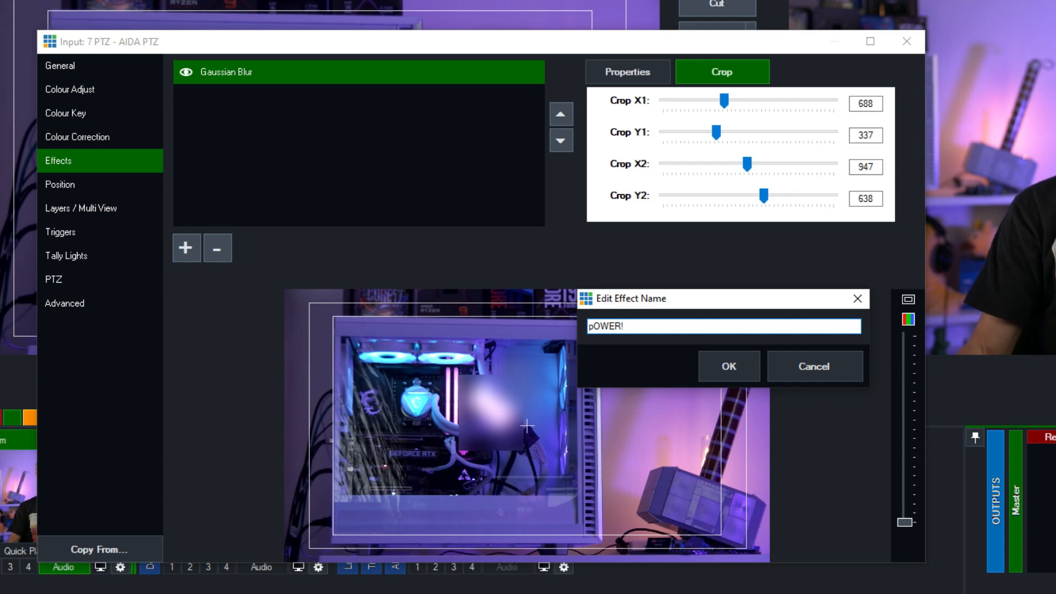
{"action": "left_click", "coordinate": [728, 366]}
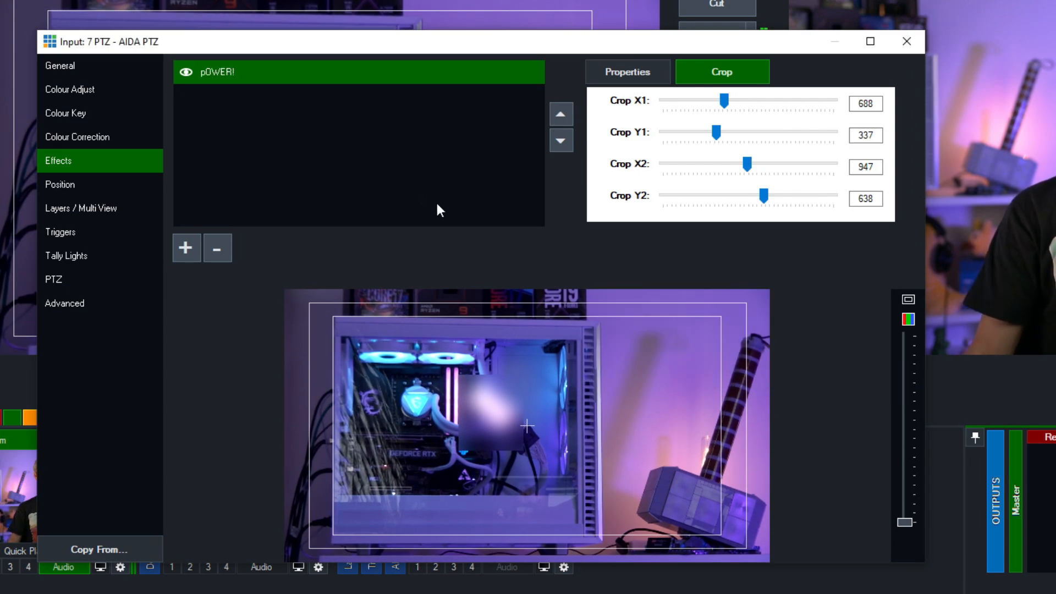
{"action": "mouse_move", "coordinate": [205, 117]}
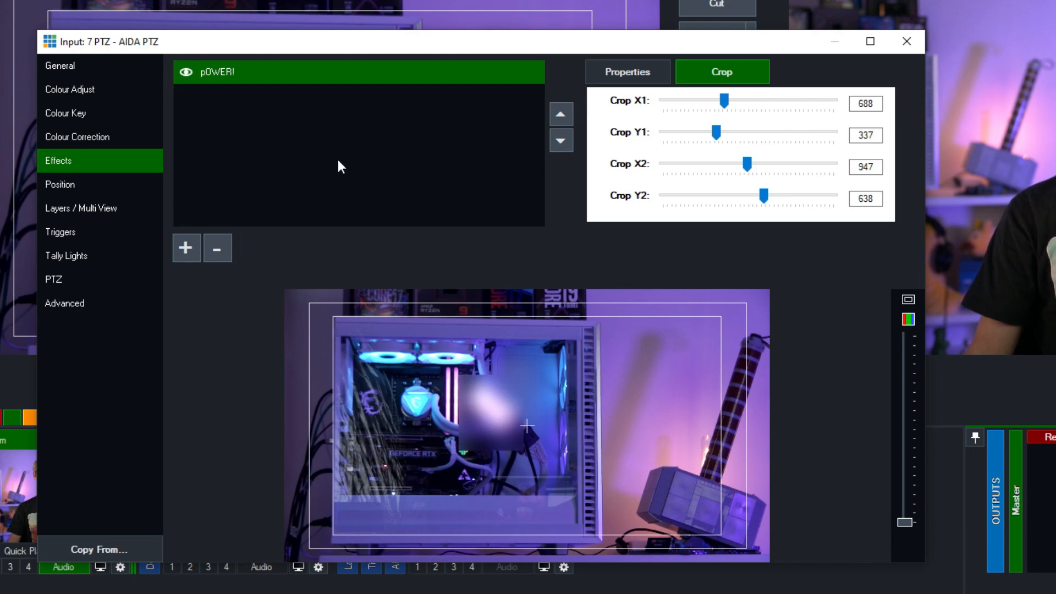
{"action": "mouse_move", "coordinate": [229, 239]}
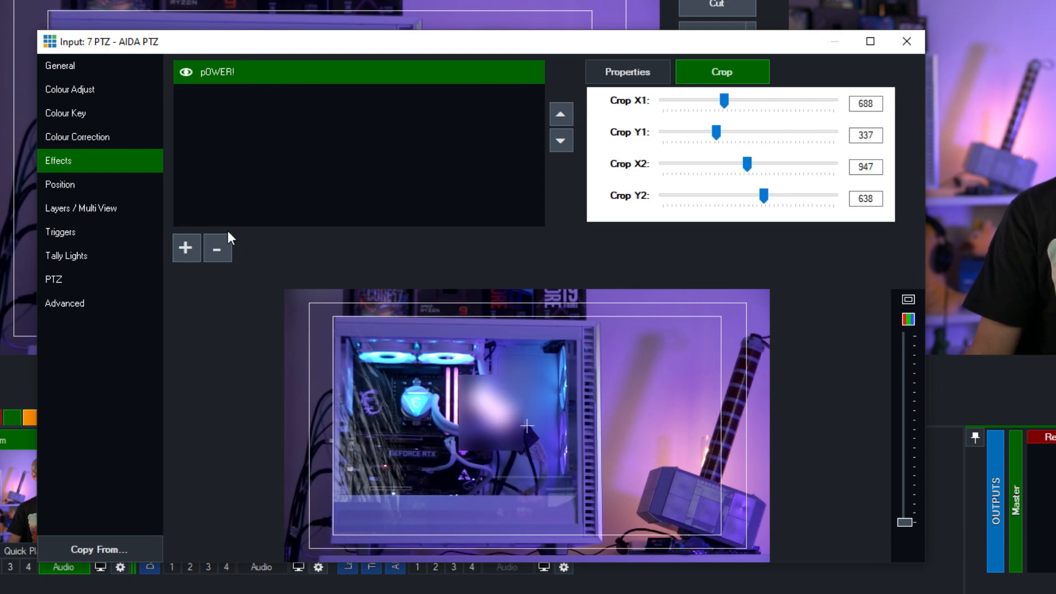
{"action": "left_click", "coordinate": [217, 248]}
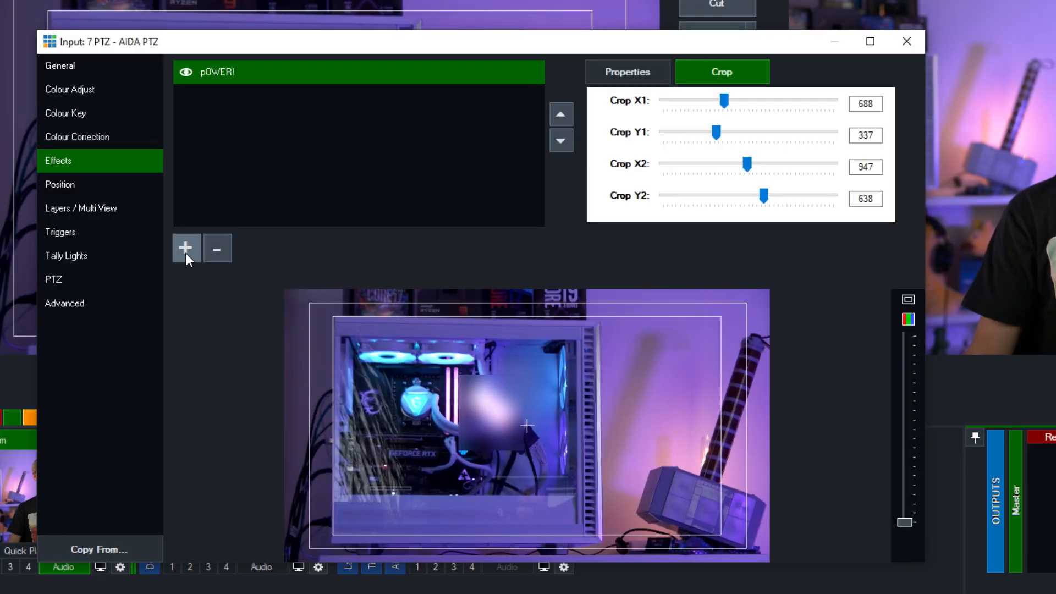
{"action": "left_click", "coordinate": [186, 248]}
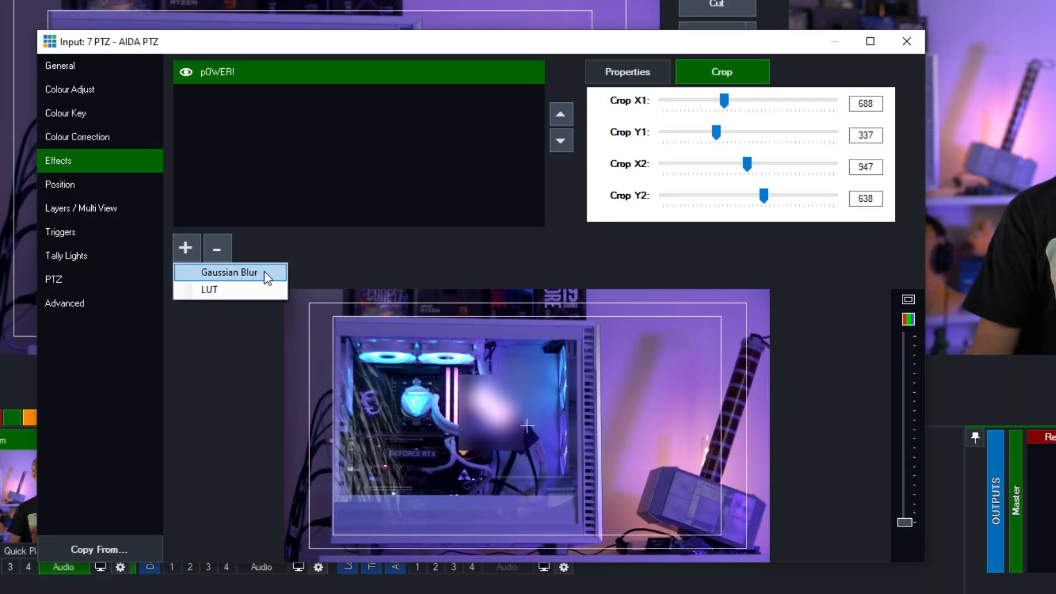
{"action": "left_click", "coordinate": [229, 273]}
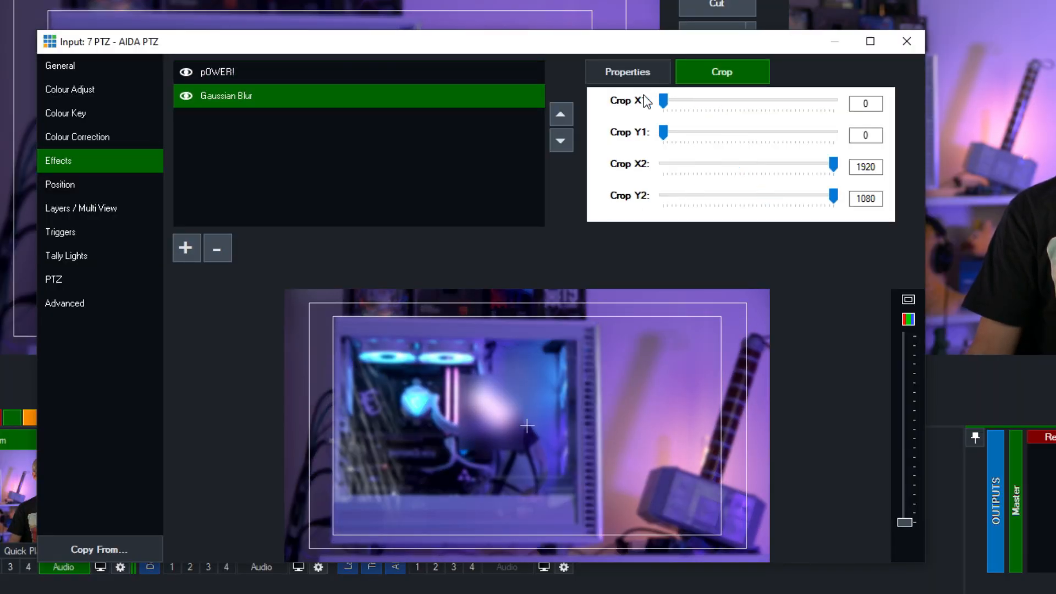
{"action": "left_click", "coordinate": [626, 71]}
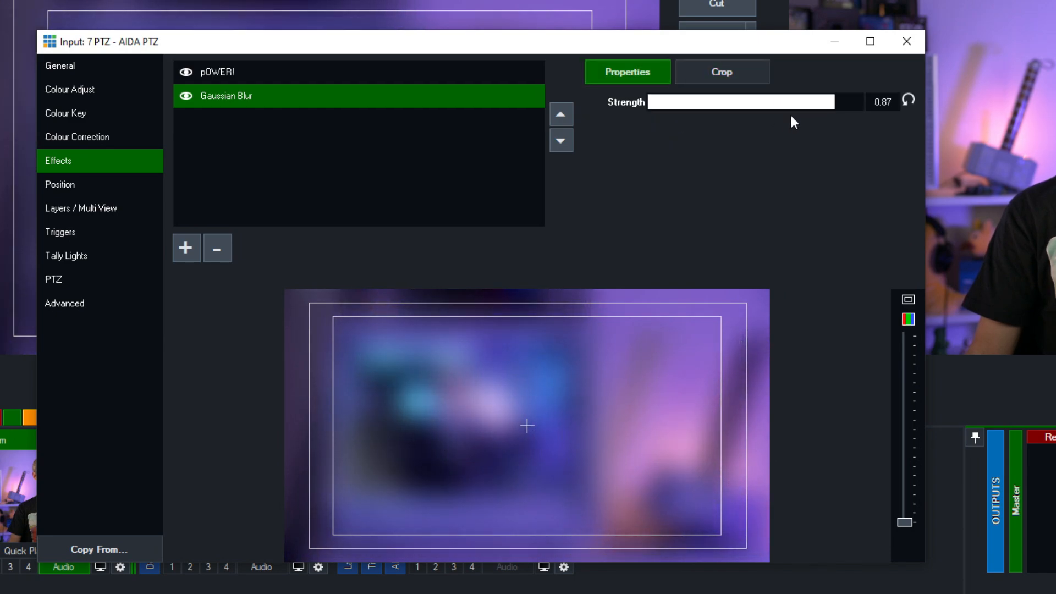
{"action": "left_click", "coordinate": [721, 72]}
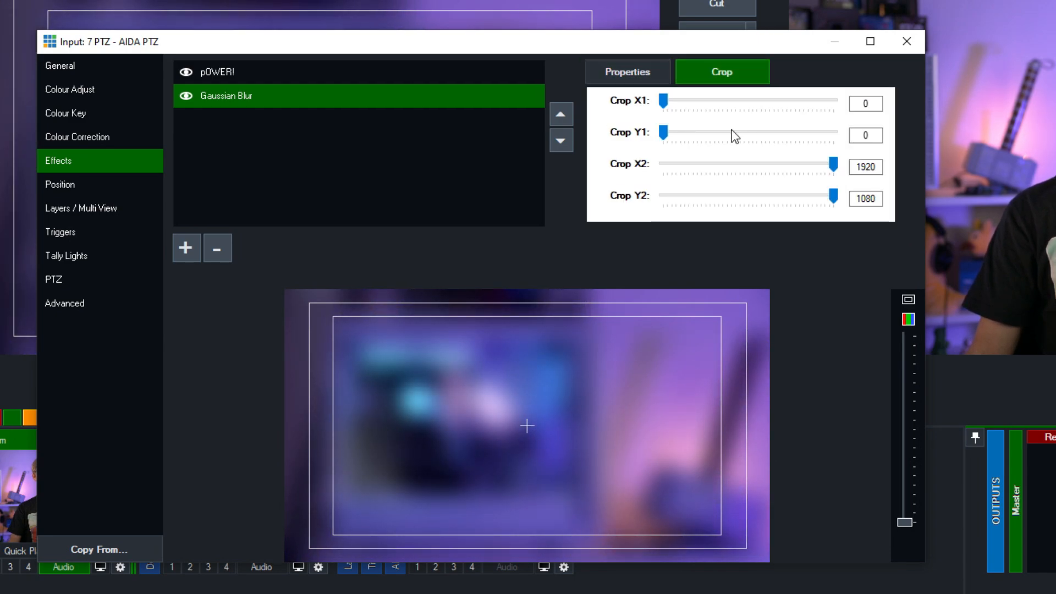
{"action": "mouse_move", "coordinate": [662, 103]}
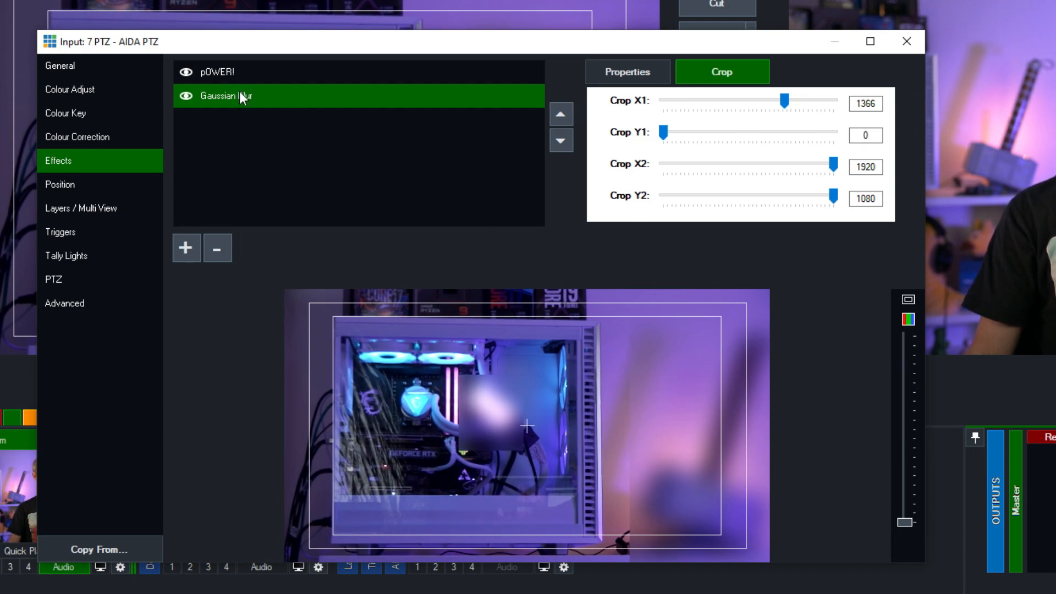
{"action": "left_click", "coordinate": [218, 248]}
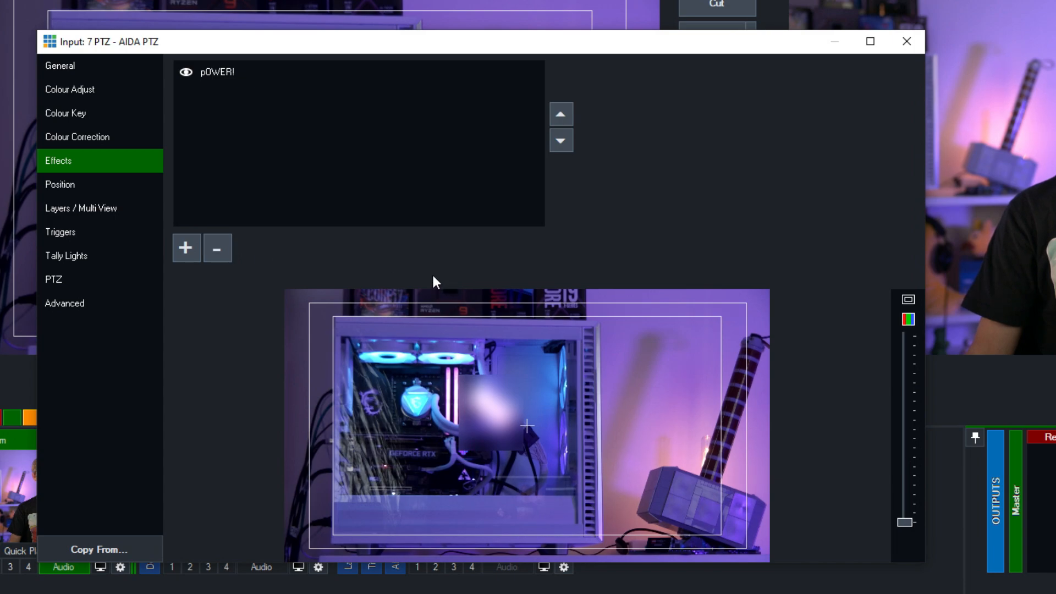
{"action": "mouse_move", "coordinate": [236, 81]}
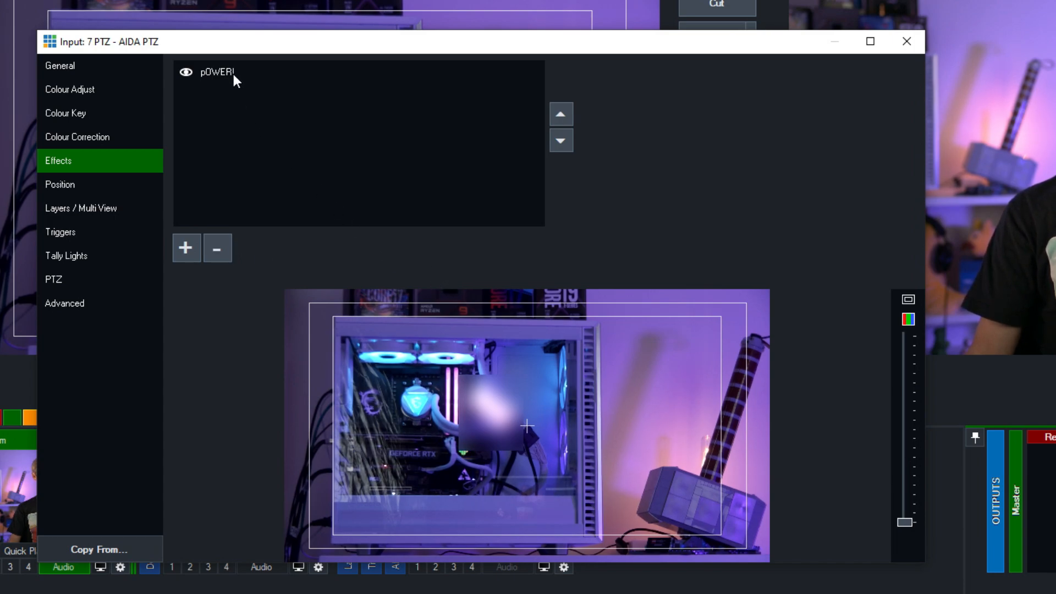
{"action": "left_click", "coordinate": [222, 72]}
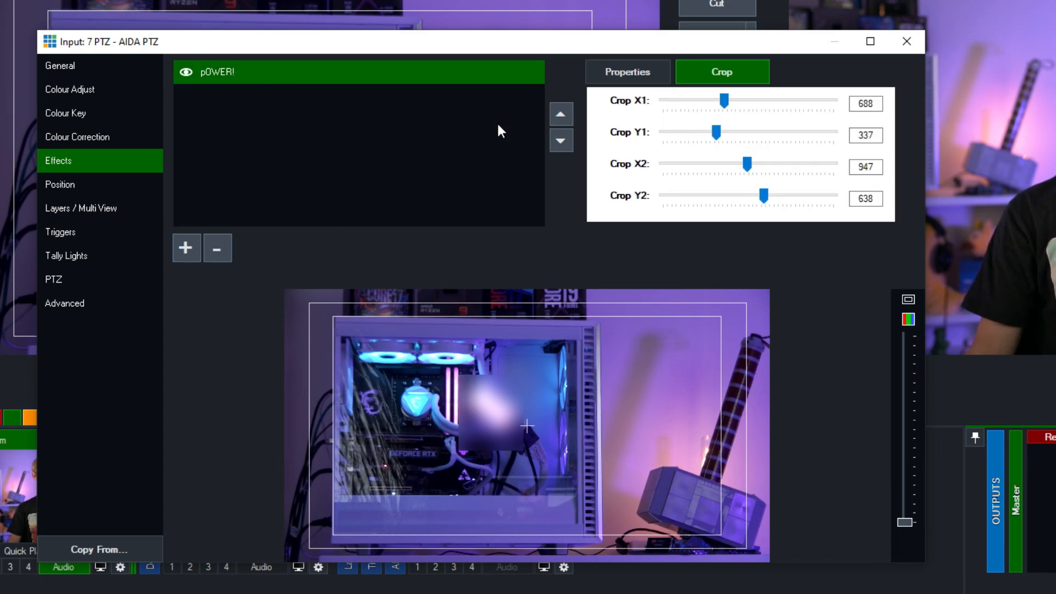
{"action": "left_click", "coordinate": [77, 137]}
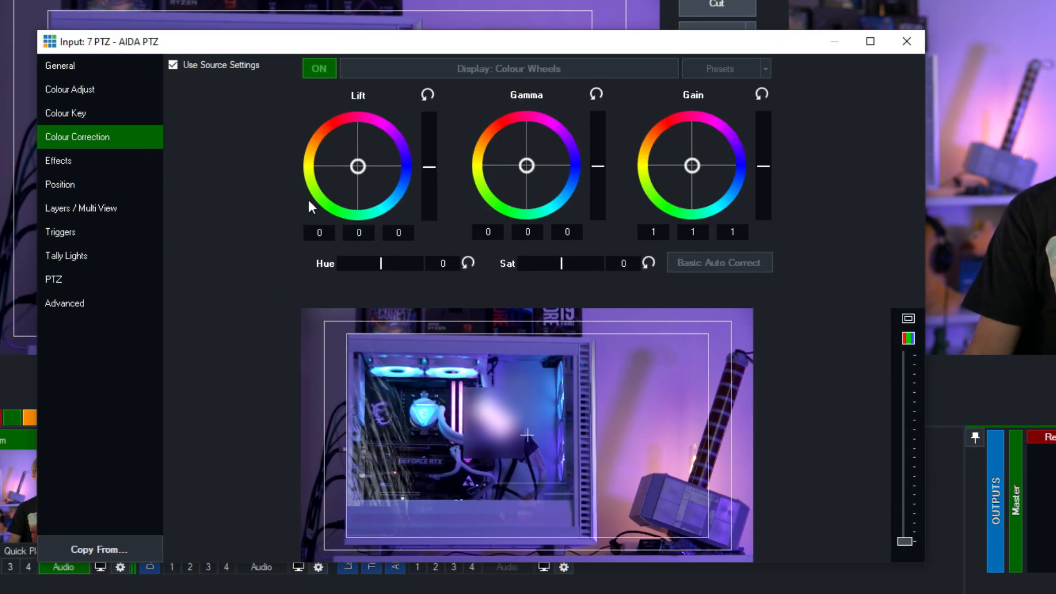
{"action": "mouse_move", "coordinate": [653, 314]}
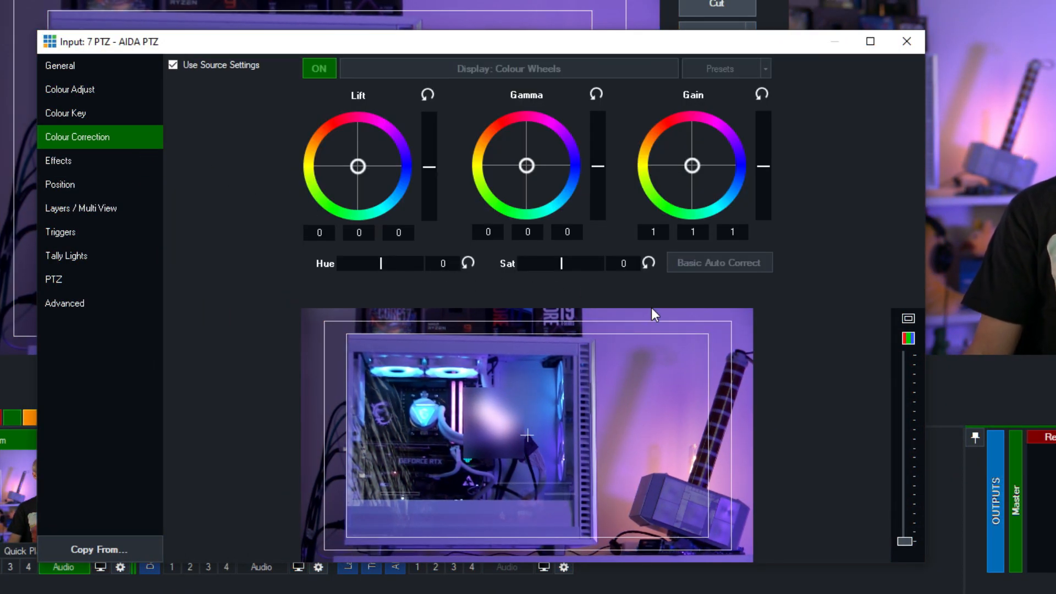
{"action": "mouse_move", "coordinate": [204, 171]}
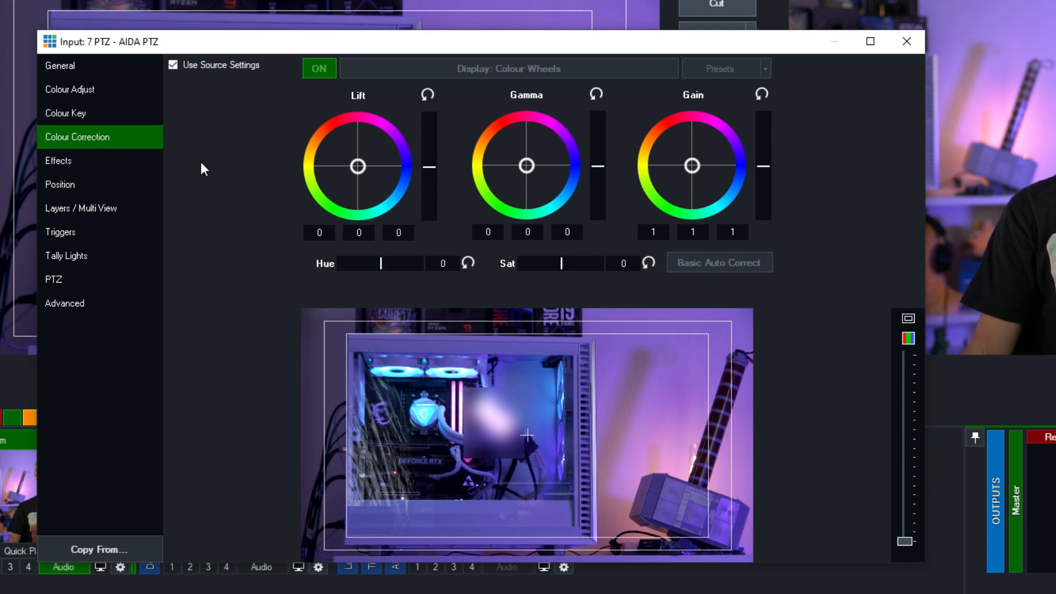
{"action": "mouse_move", "coordinate": [111, 167]}
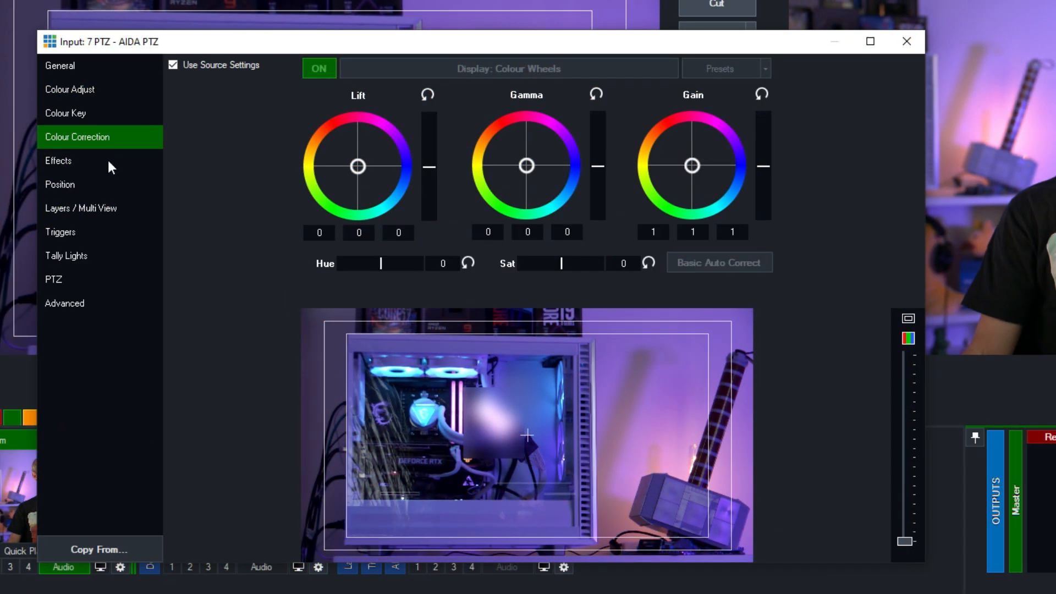
Return to the AIDA PTZ input's Effects page listing pOWER!
{"action": "left_click", "coordinate": [57, 160]}
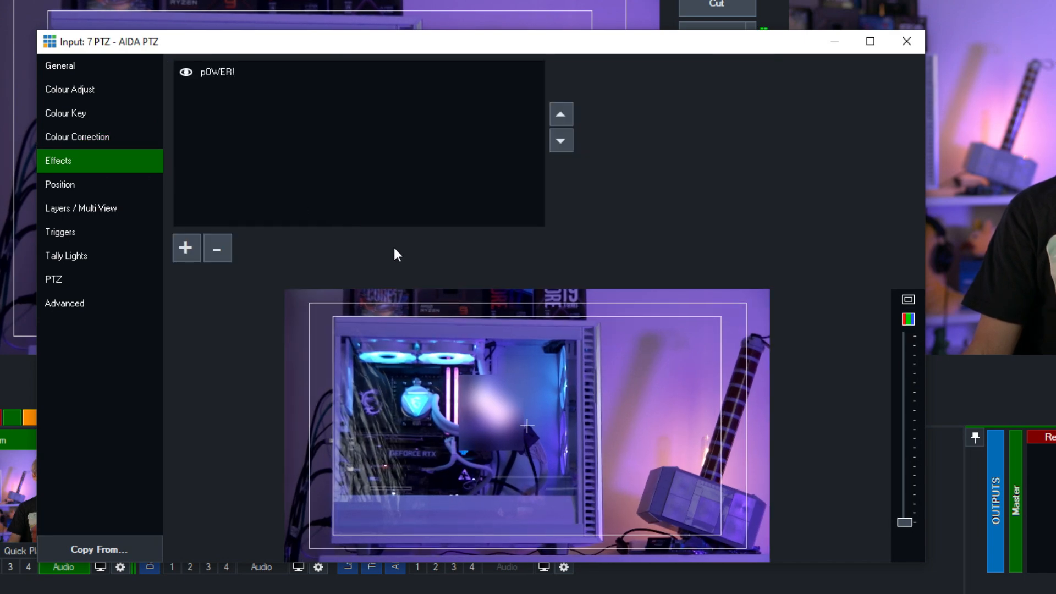
{"action": "mouse_move", "coordinate": [402, 254]}
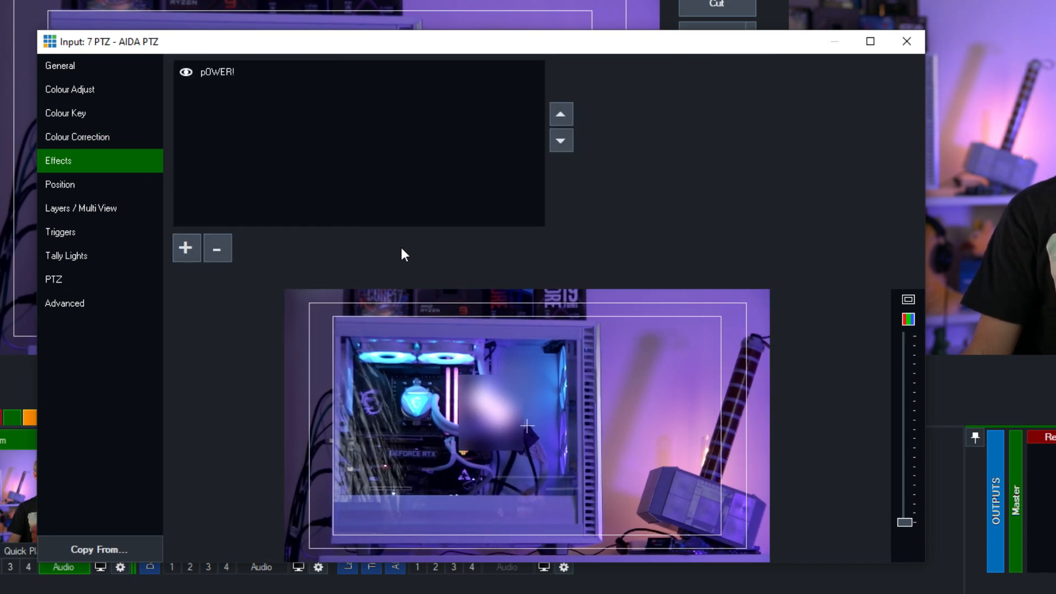
Add a LUT effect to the AIDA PTZ input using sepia.png from the luts folder.
{"action": "left_click", "coordinate": [185, 248]}
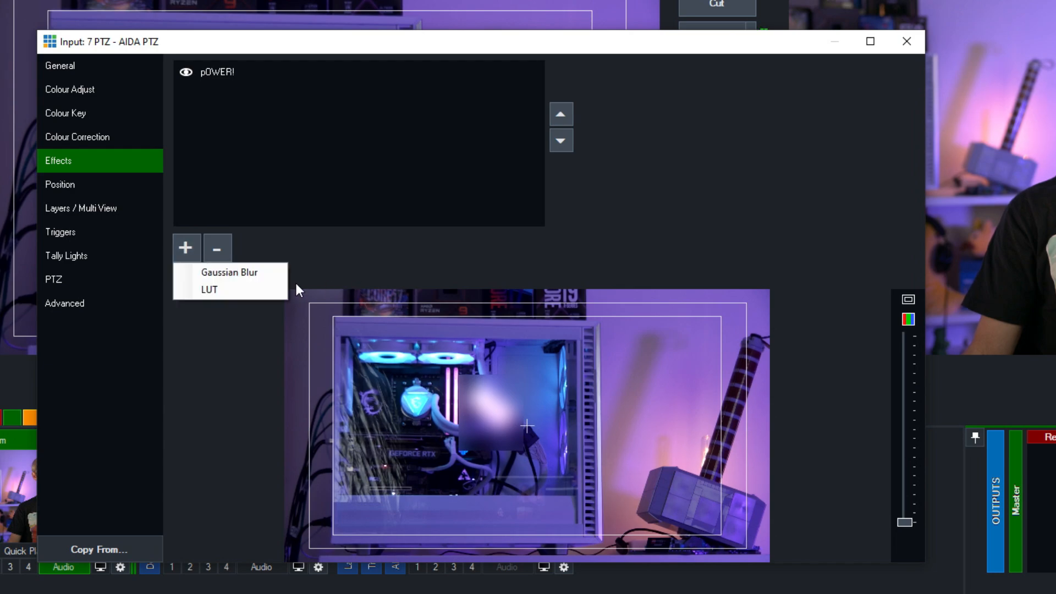
{"action": "left_click", "coordinate": [209, 288]}
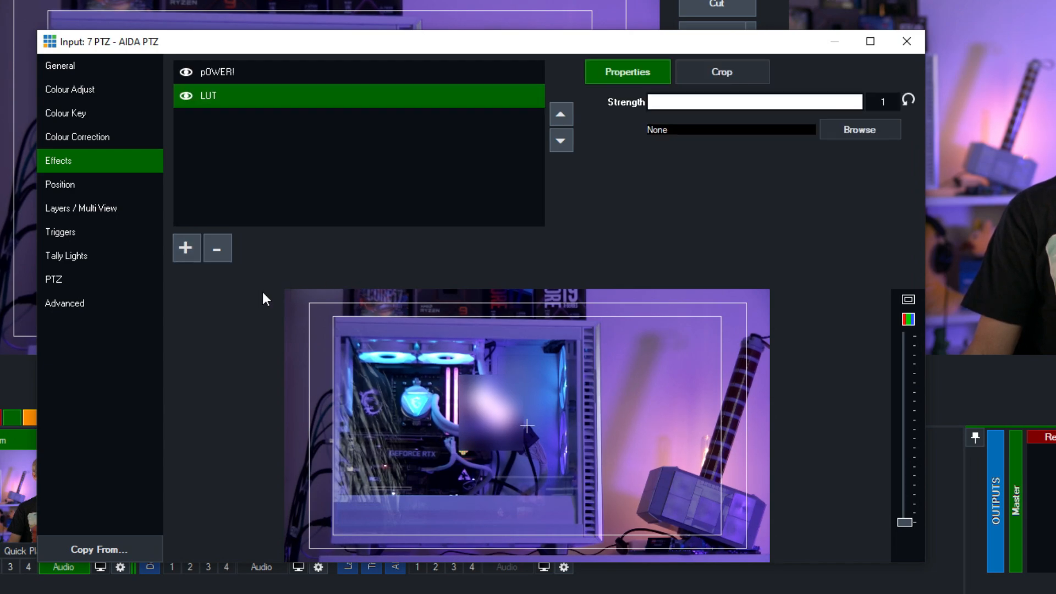
{"action": "mouse_move", "coordinate": [768, 213]}
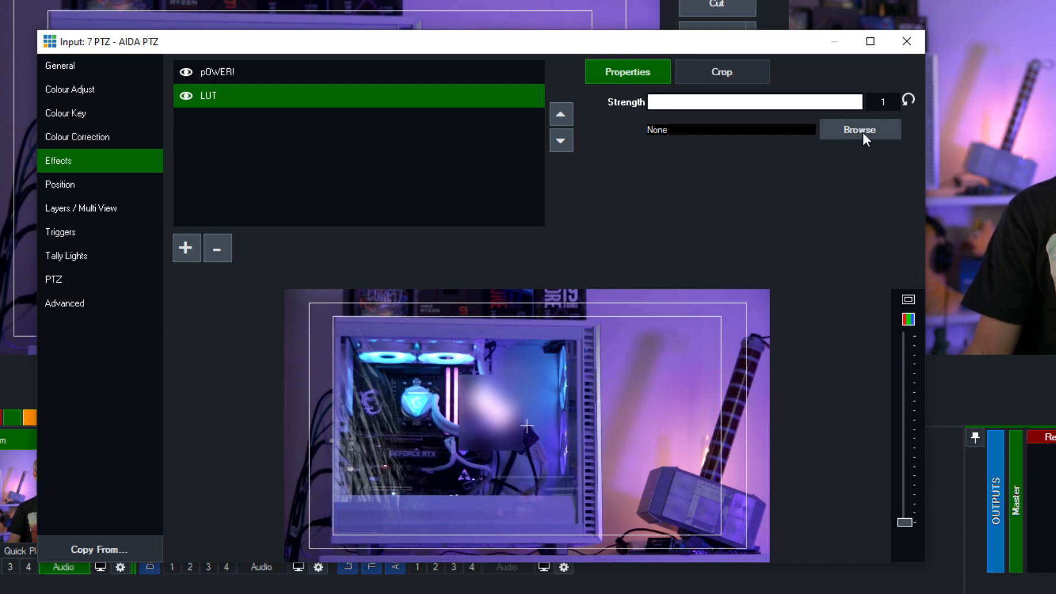
{"action": "left_click", "coordinate": [860, 130]}
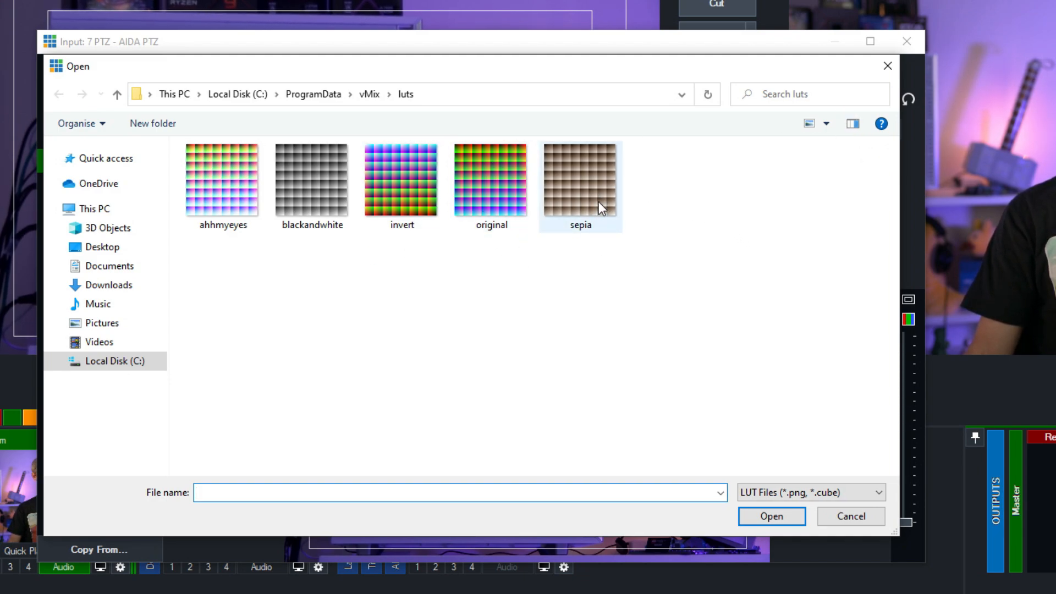
{"action": "left_click", "coordinate": [580, 176]}
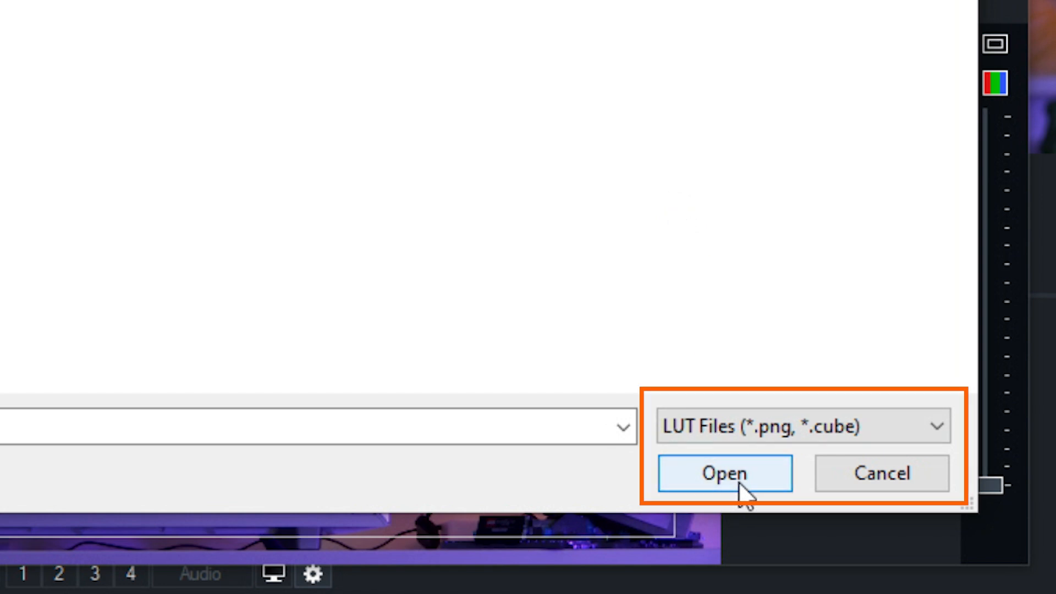
{"action": "left_click", "coordinate": [724, 473]}
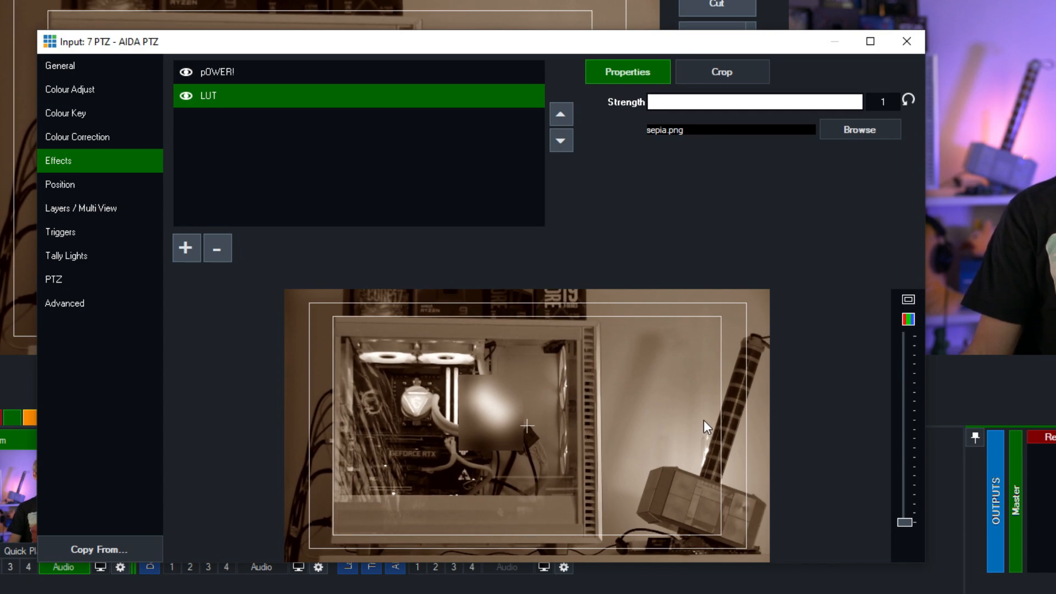
{"action": "mouse_move", "coordinate": [860, 129]}
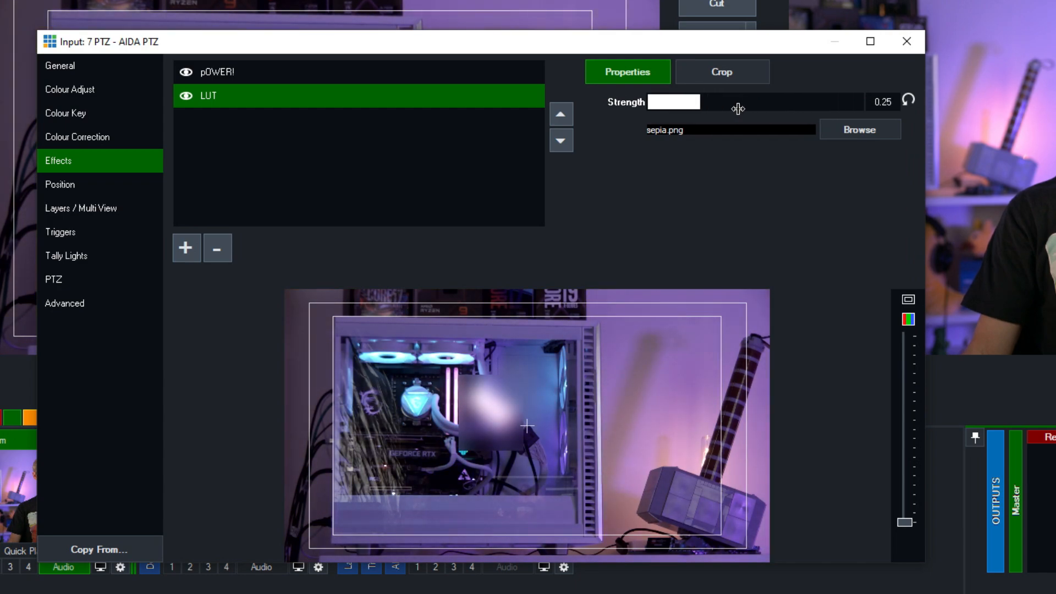
Crop the sepia LUT at X1 973 so it covers the right half, then close settings.
{"action": "left_click", "coordinate": [721, 71]}
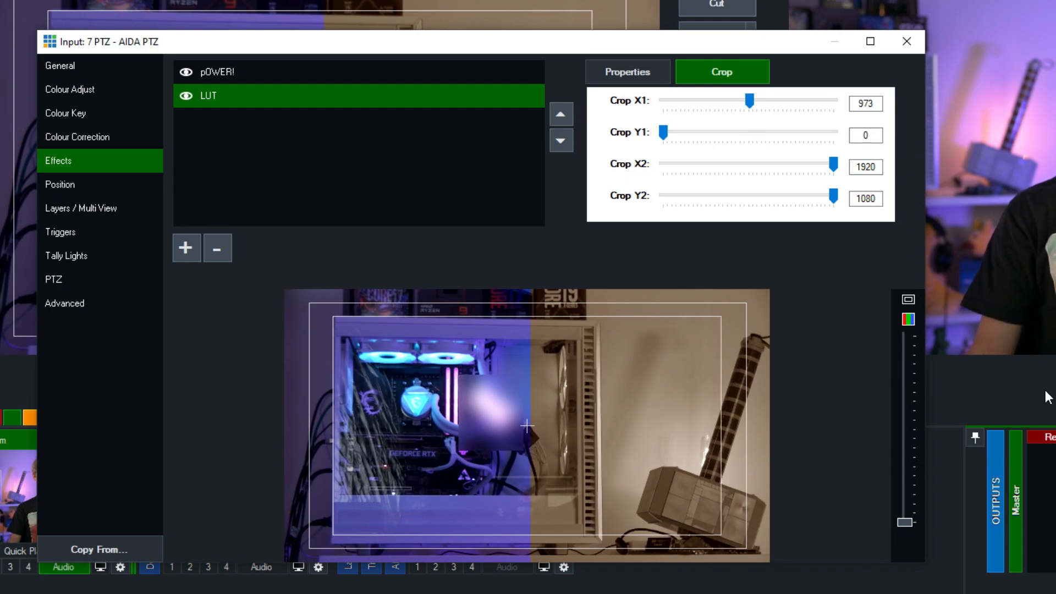
{"action": "mouse_move", "coordinate": [489, 401]}
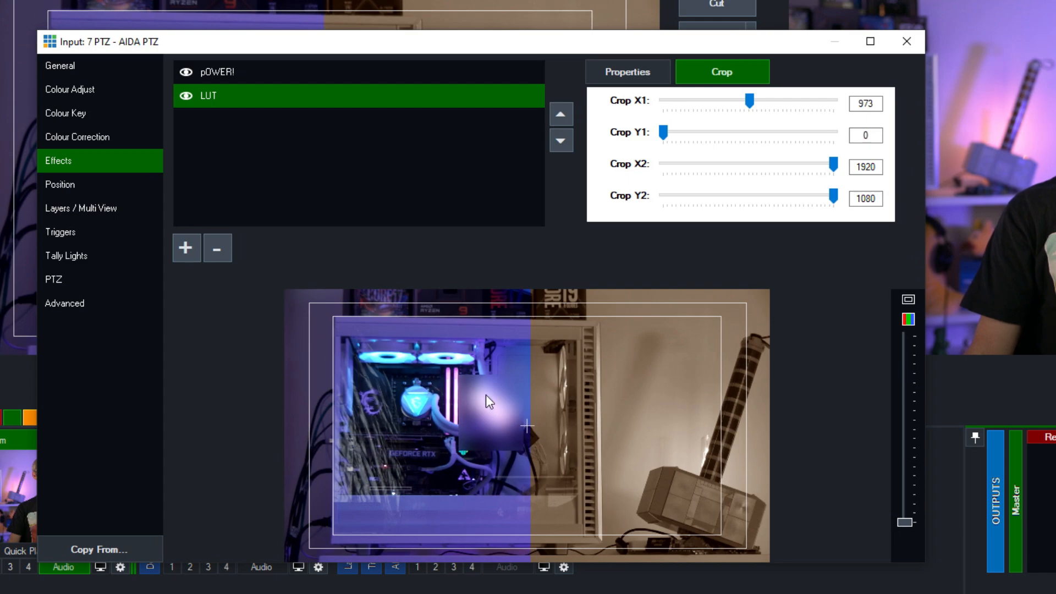
{"action": "mouse_move", "coordinate": [811, 432]}
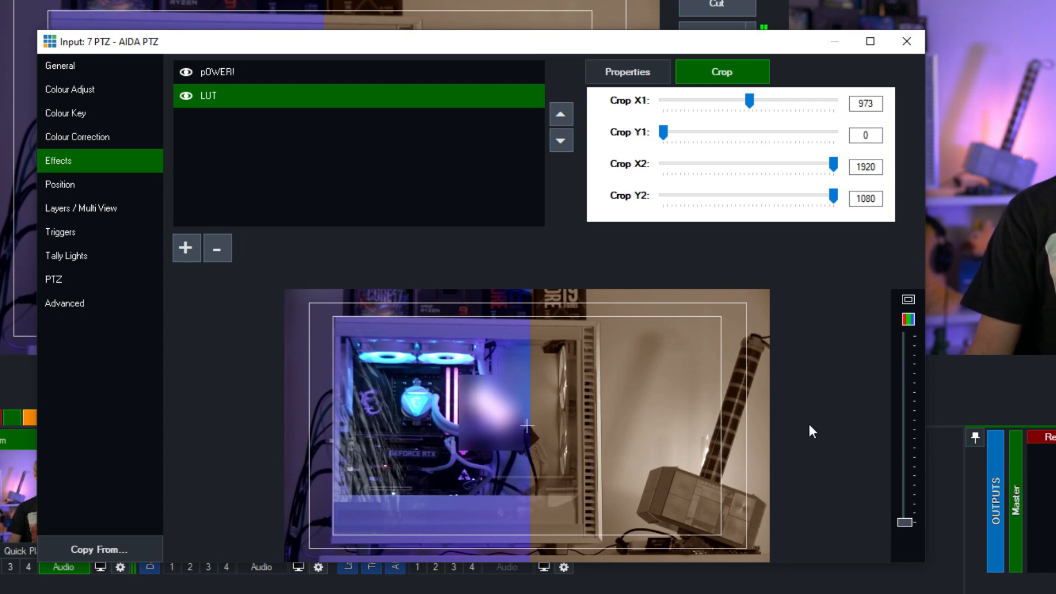
{"action": "left_click", "coordinate": [906, 41]}
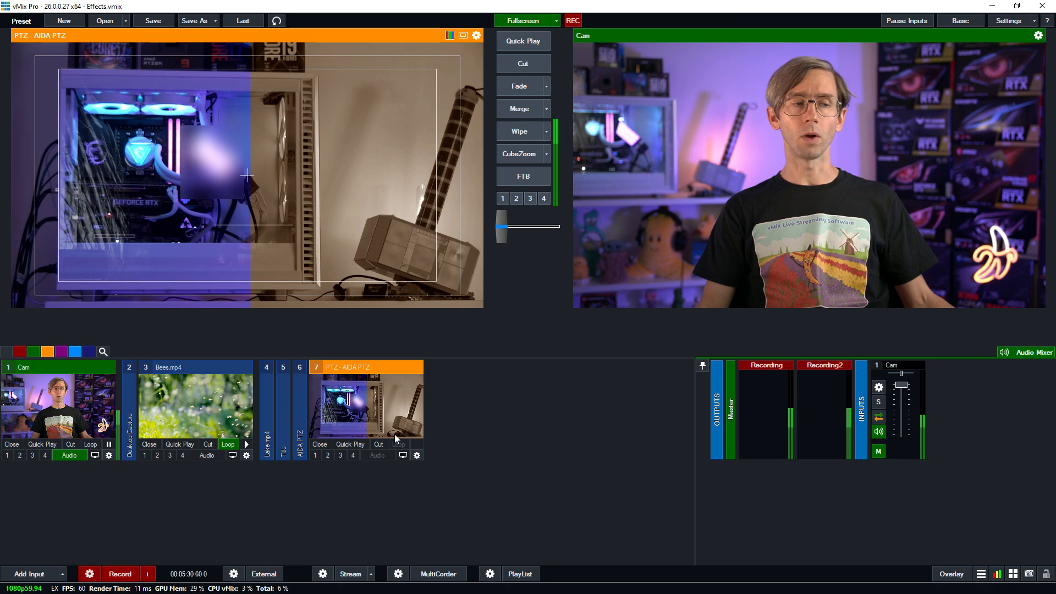
Copy the effects from 7 PTZ - AIDA PTZ into the Cam input.
{"action": "left_click", "coordinate": [108, 455]}
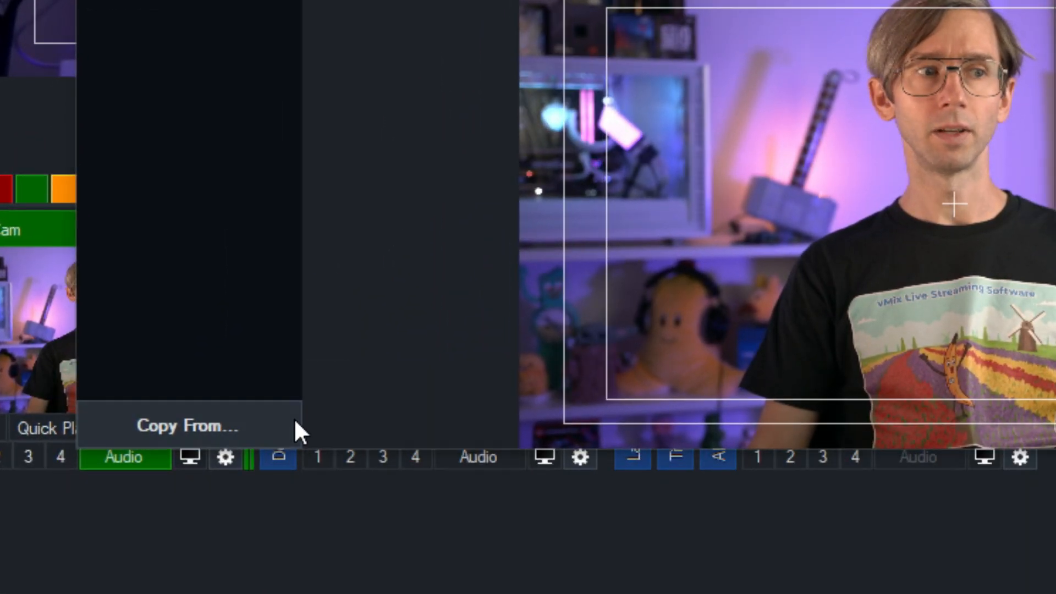
{"action": "left_click", "coordinate": [185, 426]}
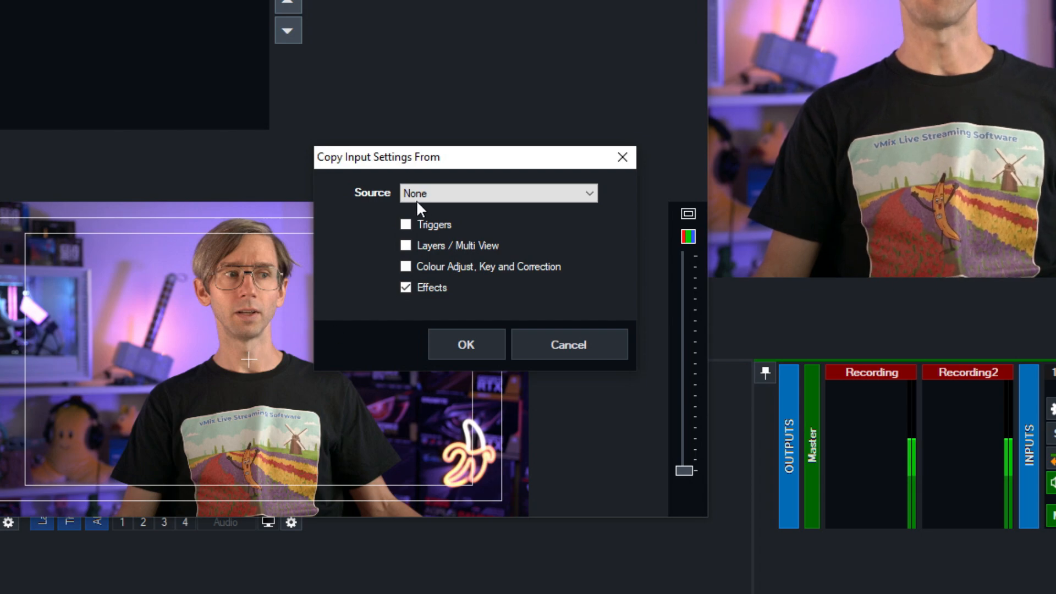
{"action": "left_click", "coordinate": [498, 192]}
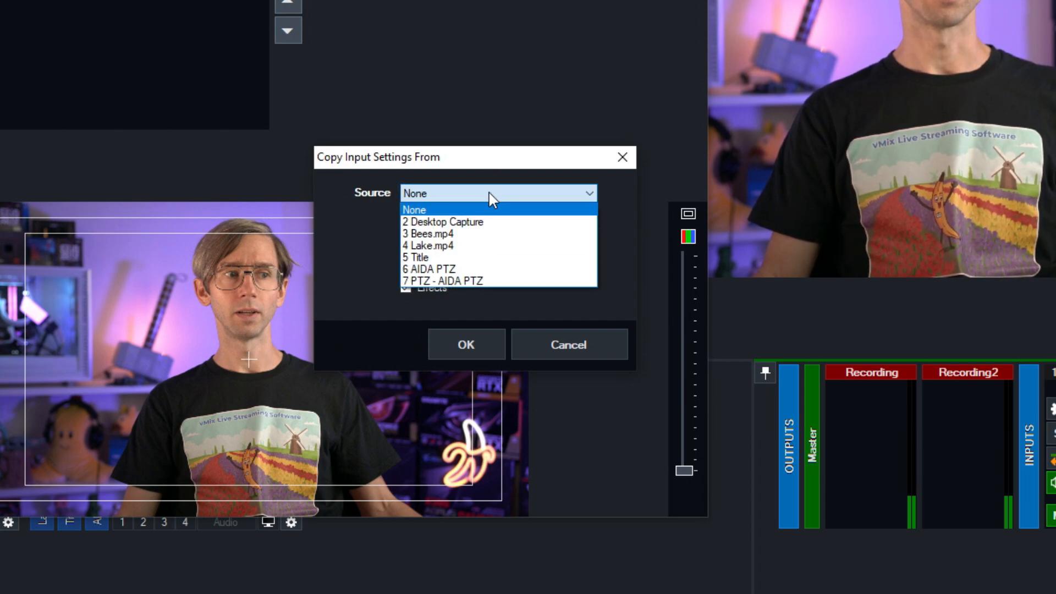
{"action": "left_click", "coordinate": [463, 280]}
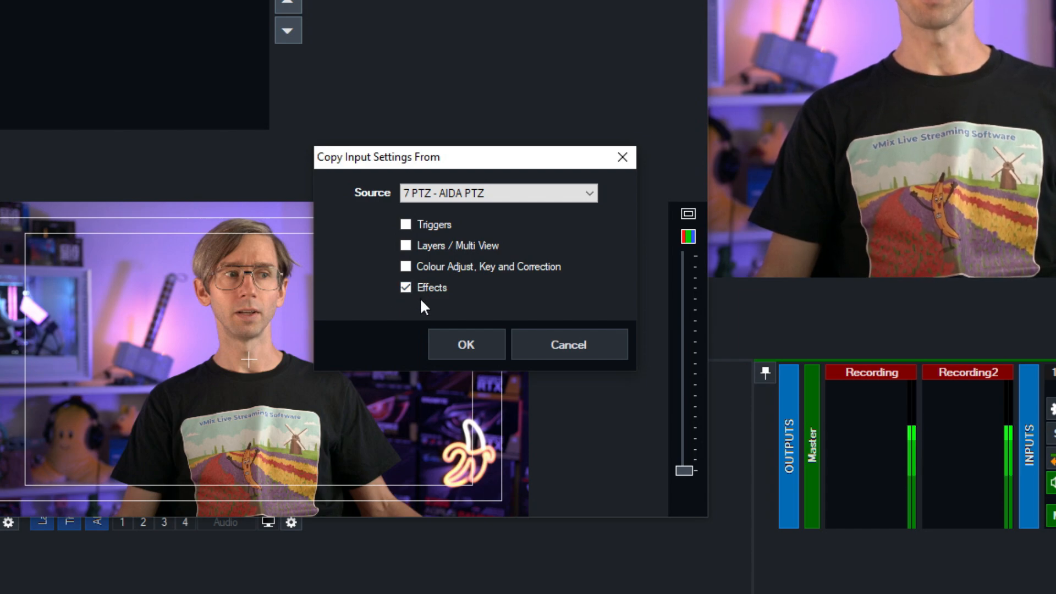
{"action": "left_click", "coordinate": [465, 345]}
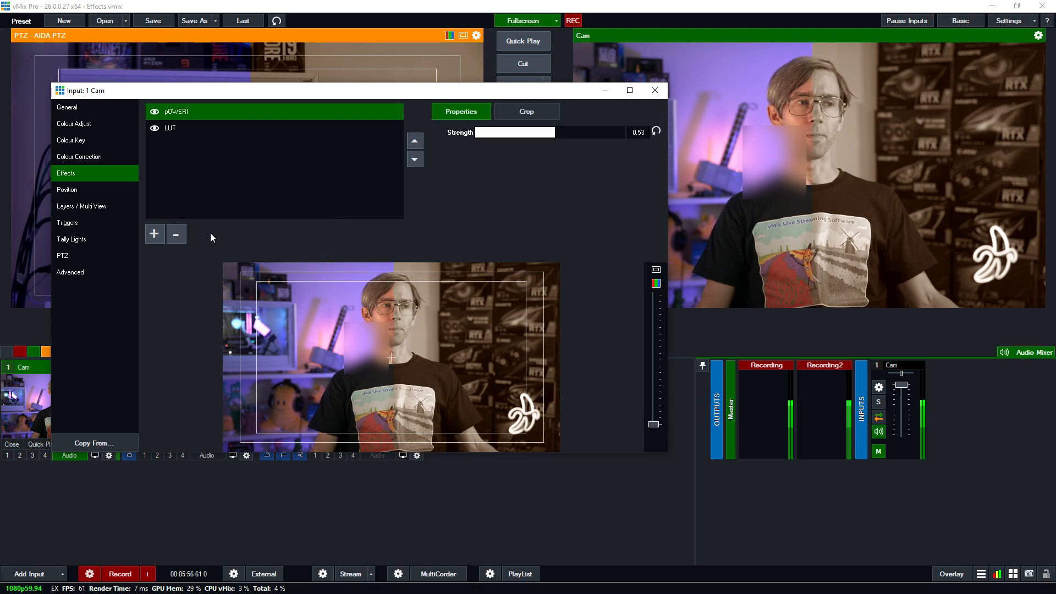
Close the Cam input's settings window.
{"action": "left_click", "coordinate": [176, 234]}
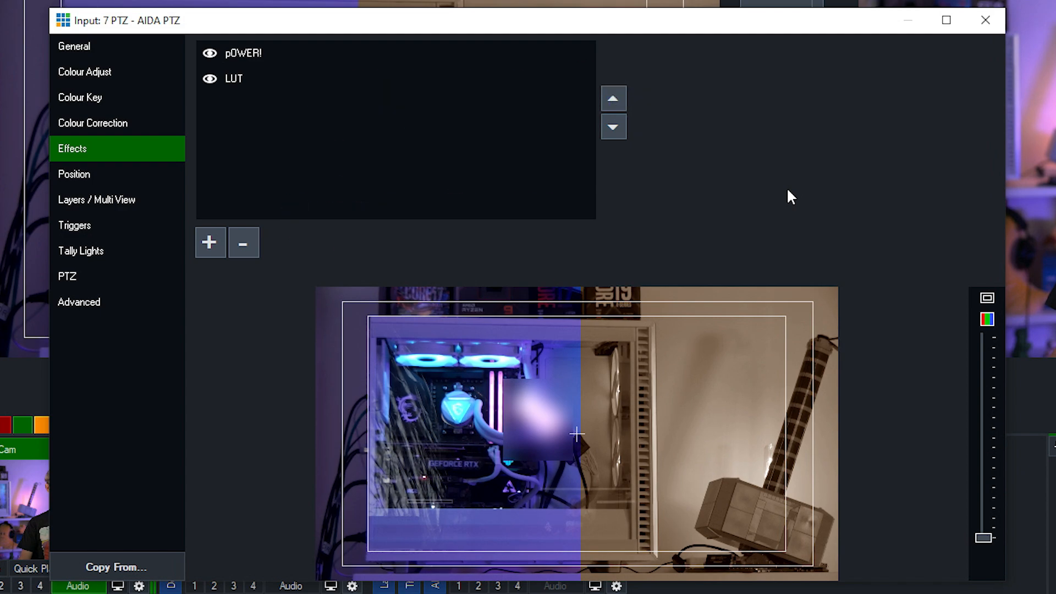
{"action": "left_click", "coordinate": [210, 242]}
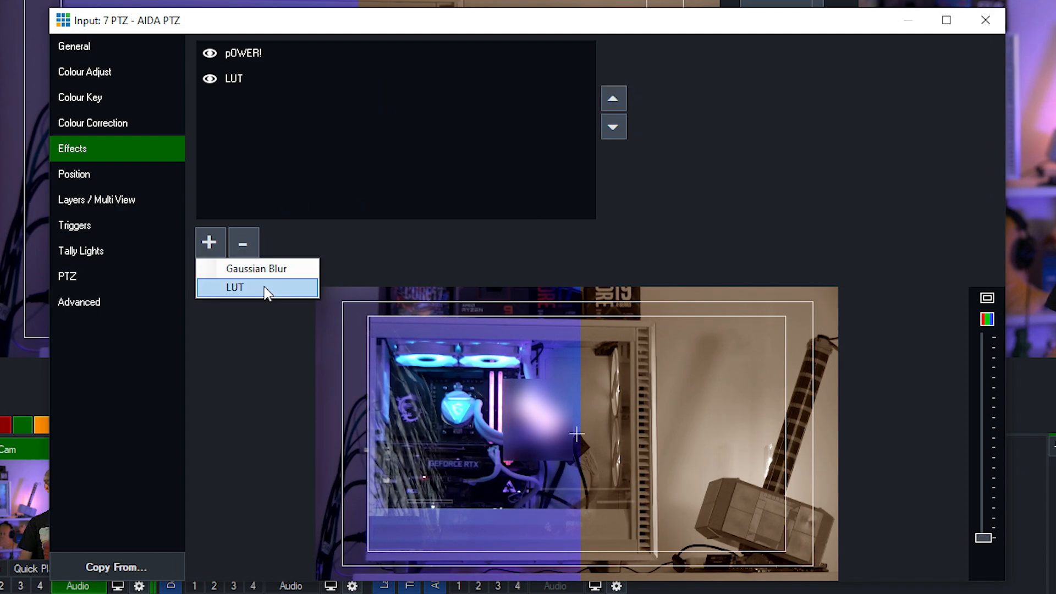
{"action": "left_click", "coordinate": [233, 288]}
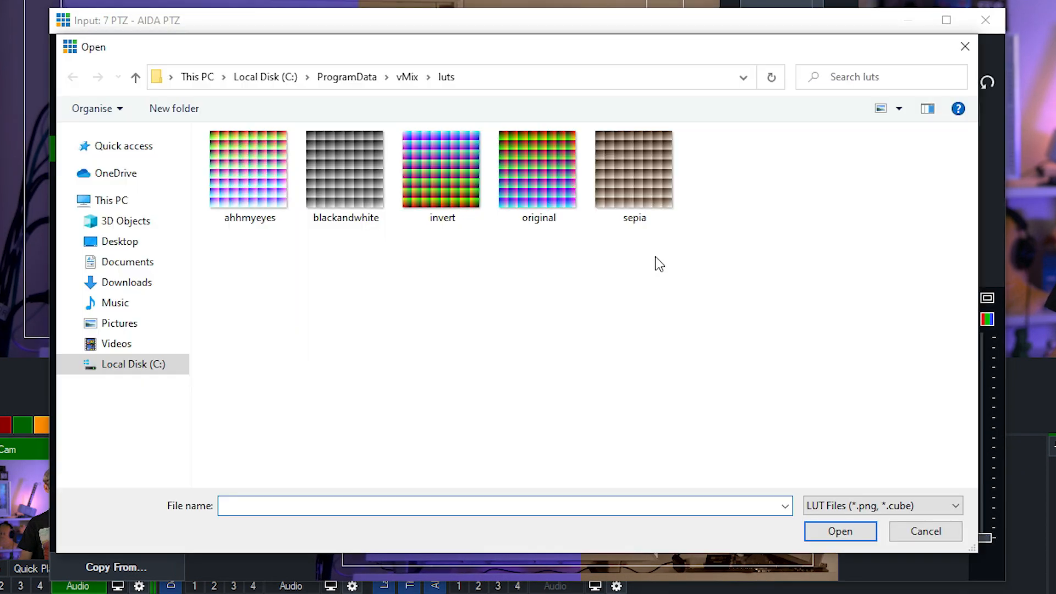
{"action": "left_click", "coordinate": [442, 169]}
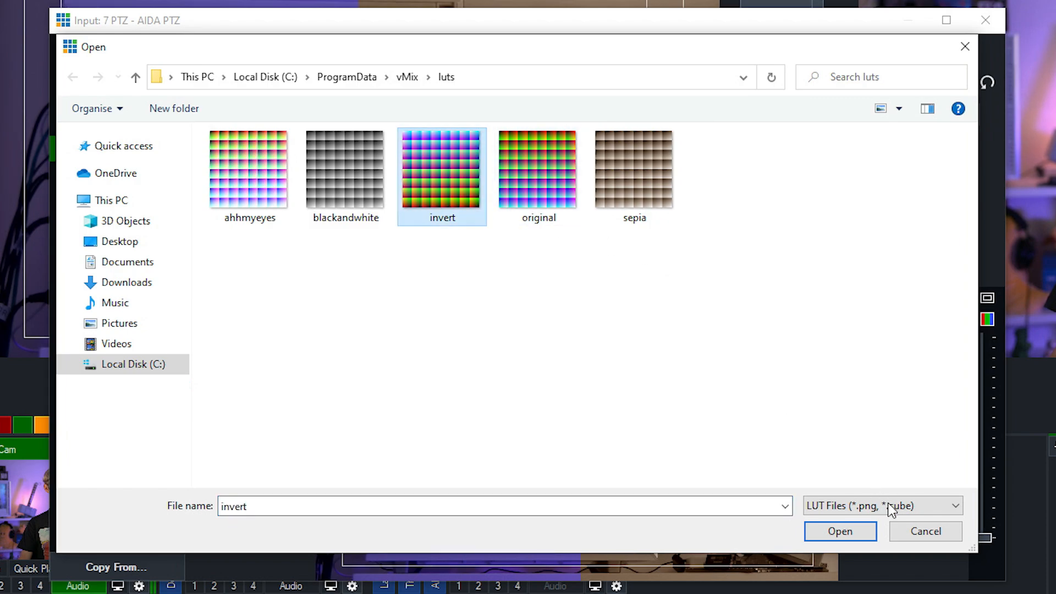
{"action": "left_click", "coordinate": [840, 531]}
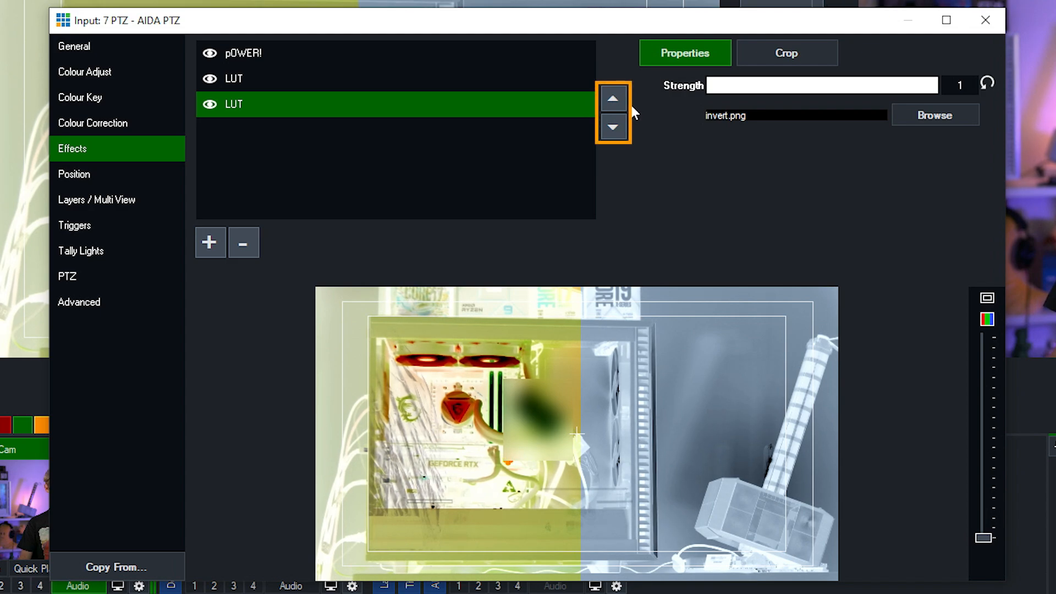
{"action": "left_click", "coordinate": [611, 99]}
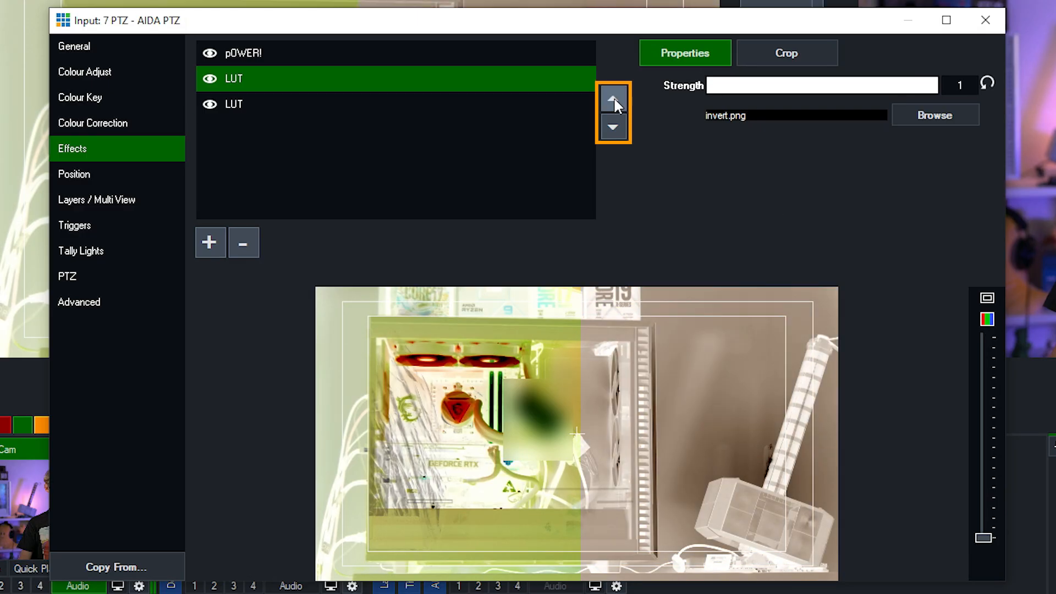
{"action": "mouse_move", "coordinate": [760, 427]}
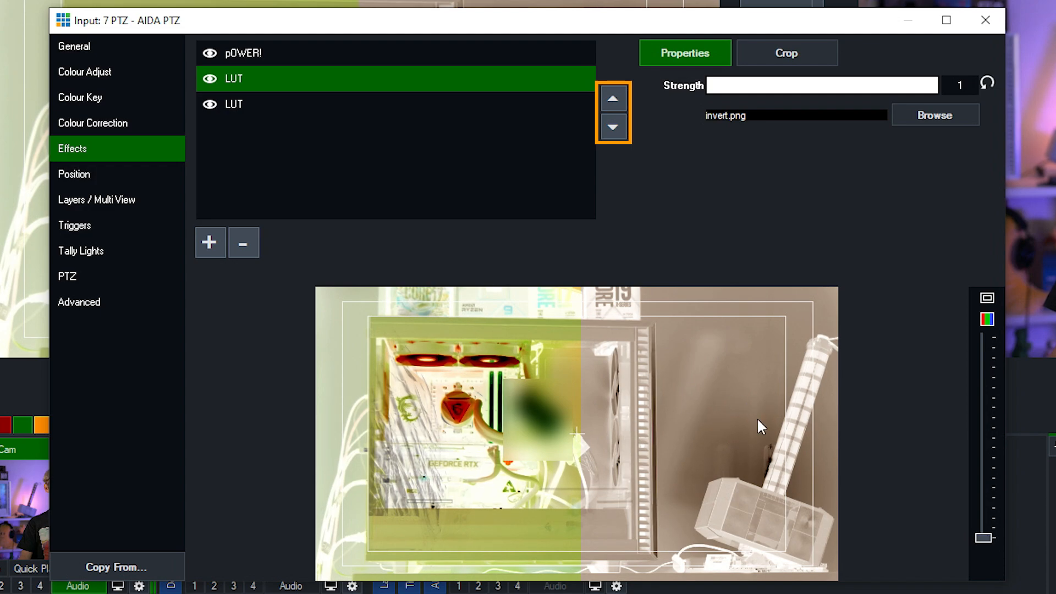
{"action": "mouse_move", "coordinate": [712, 215]}
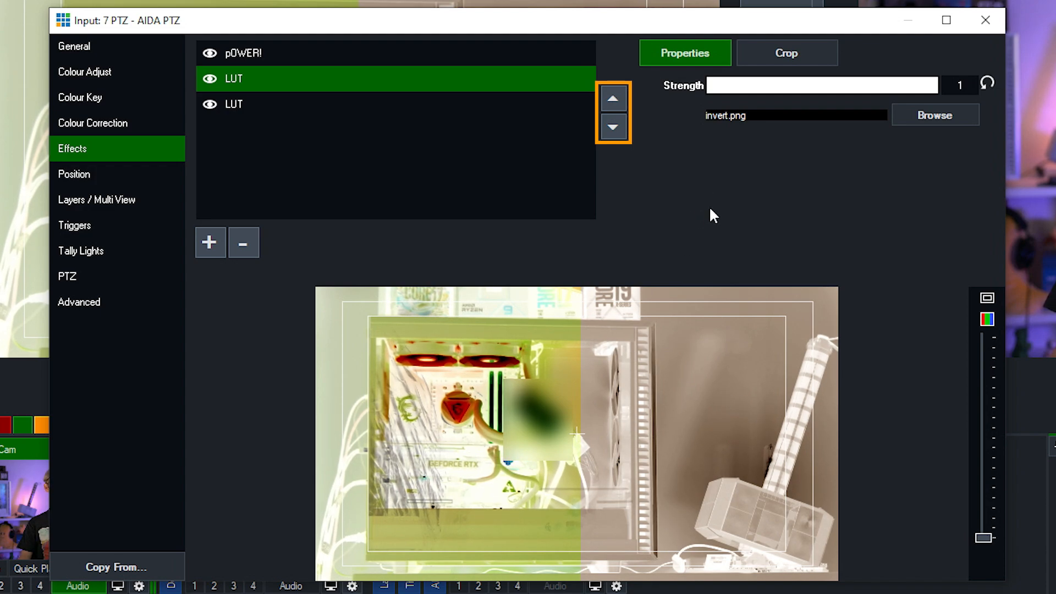
{"action": "mouse_move", "coordinate": [726, 206]}
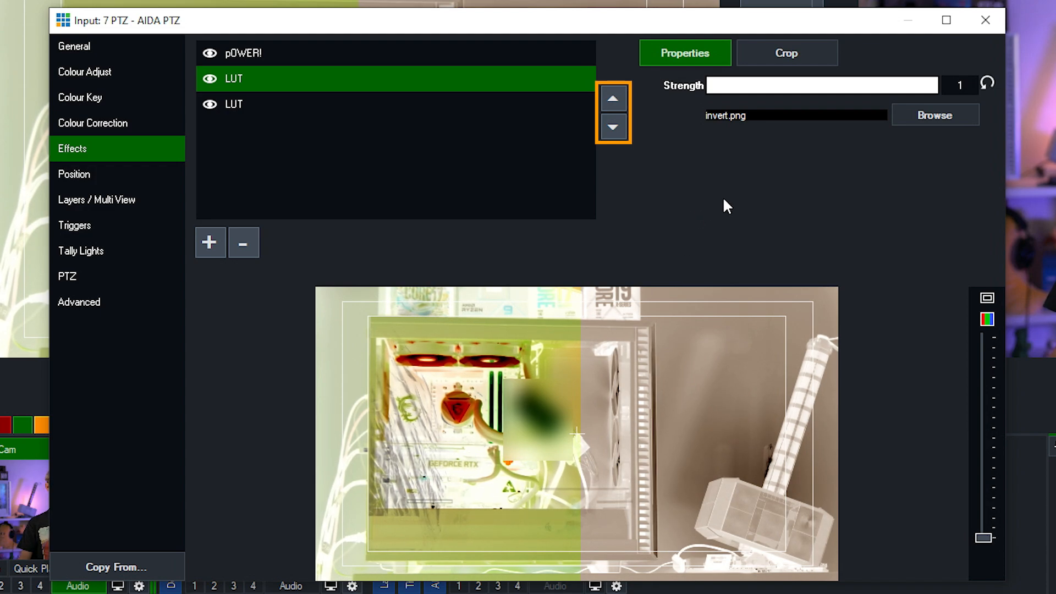
{"action": "mouse_move", "coordinate": [724, 246]}
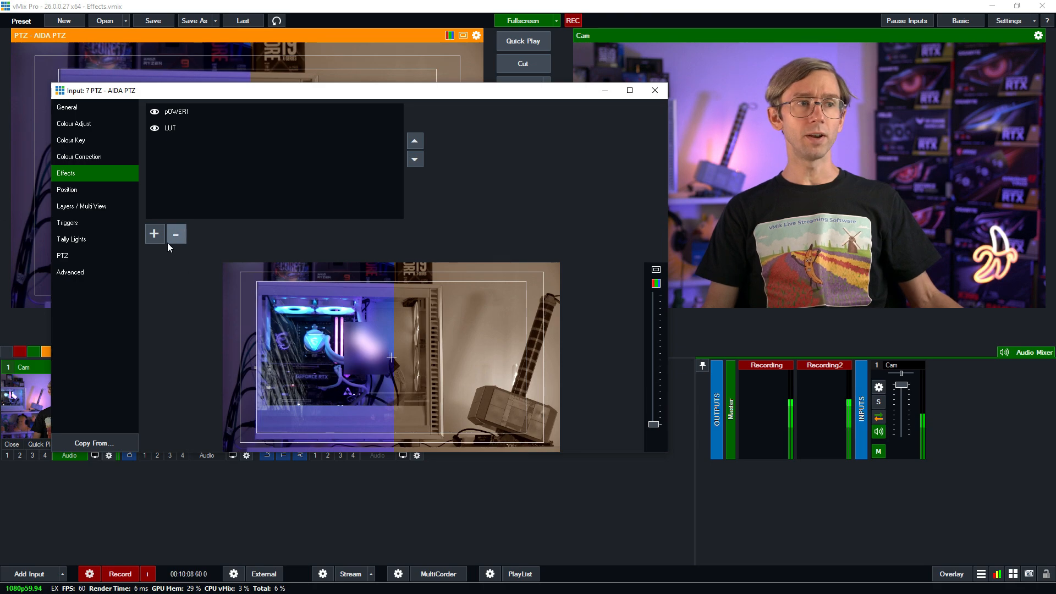
Close the input settings window to leave the mixer.
{"action": "left_click", "coordinate": [154, 234]}
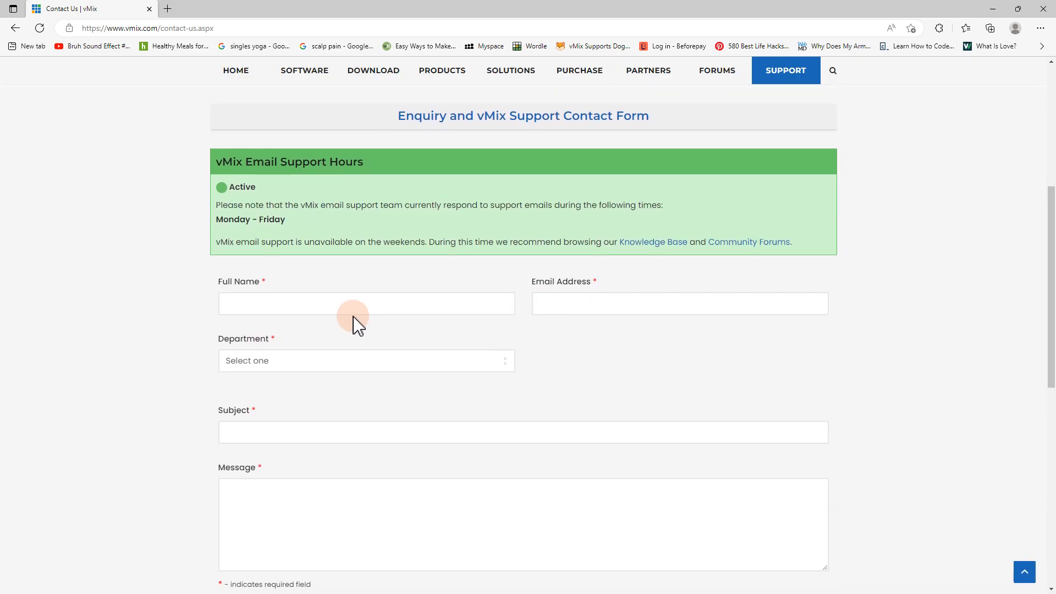
Fill in the Full Name field and scroll the Download page to the latest-version check.
{"action": "type", "text": "Jim Bo"}
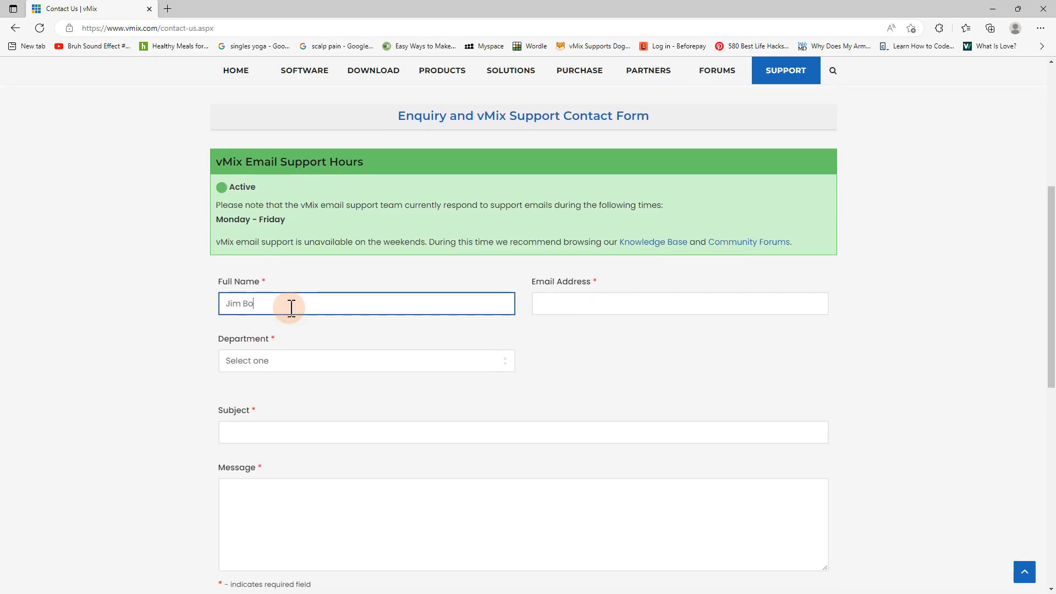
{"action": "type", "text": "oney"}
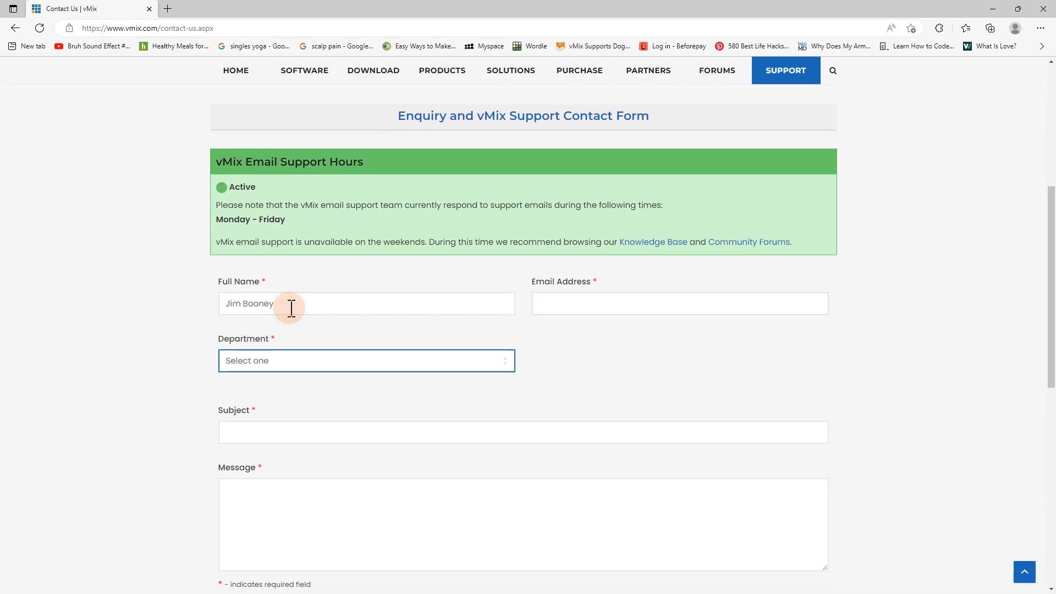
{"action": "type", "text": "HLE"}
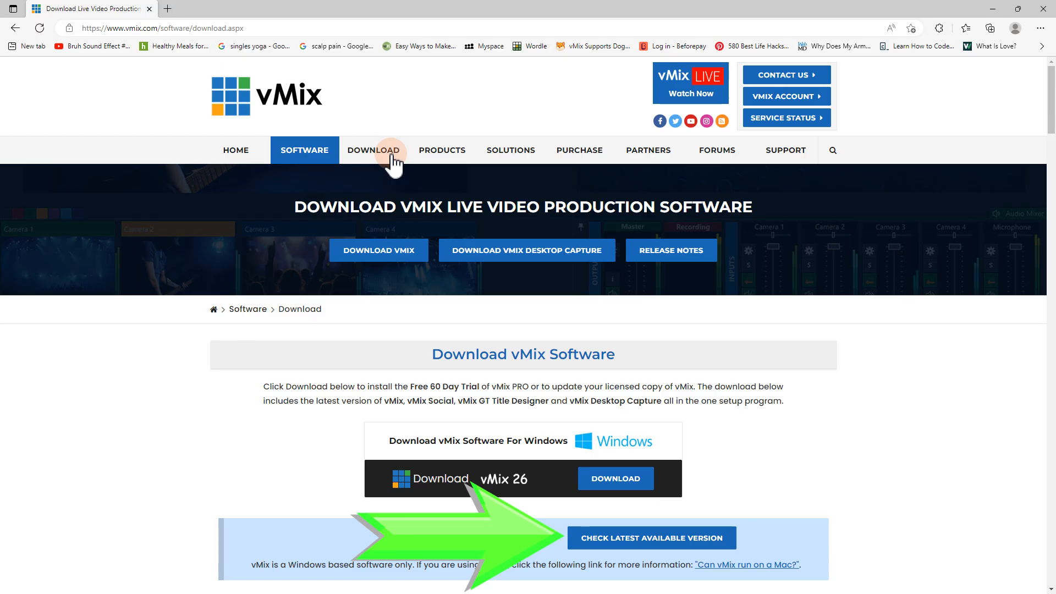
{"action": "scroll", "scroll_direction": "down", "scroll_amount": 3}
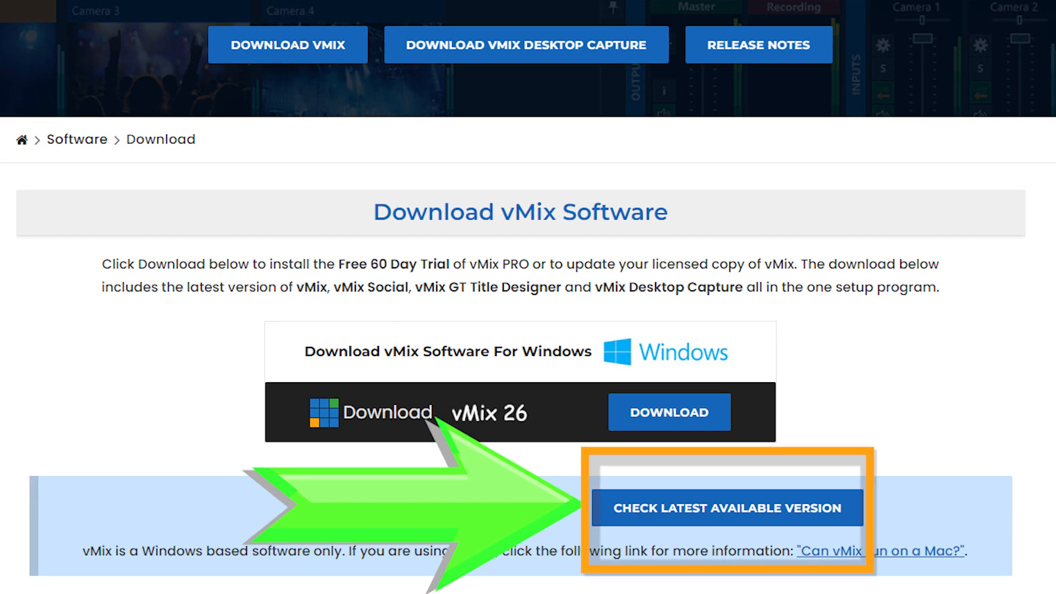